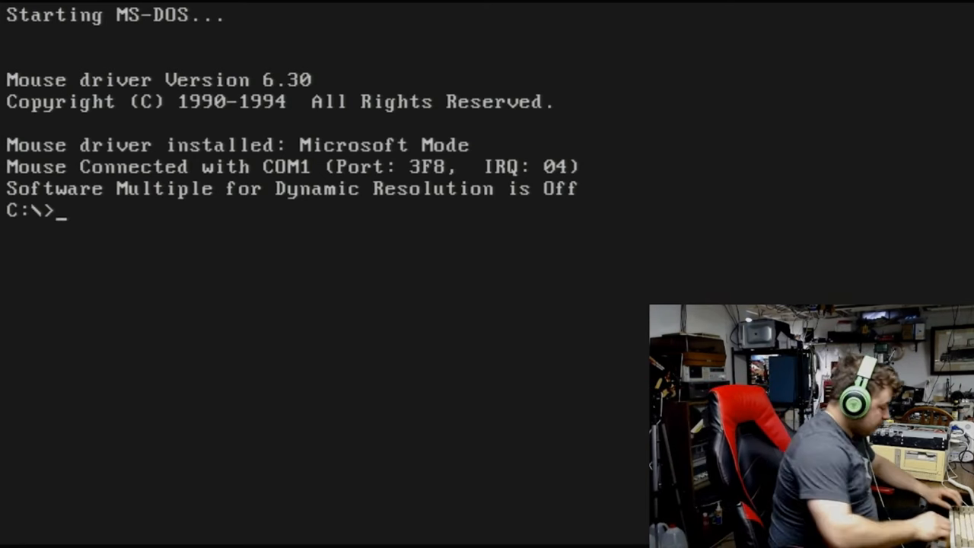
- Run A:\setup from the DOS prompt to launch Windows 3.1 Setup
type("A:\\s")
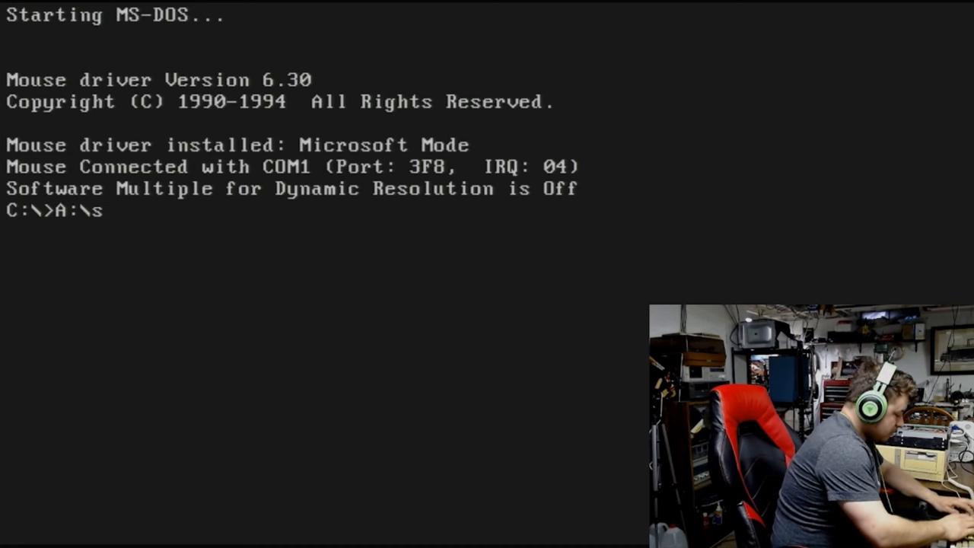
type("etup")
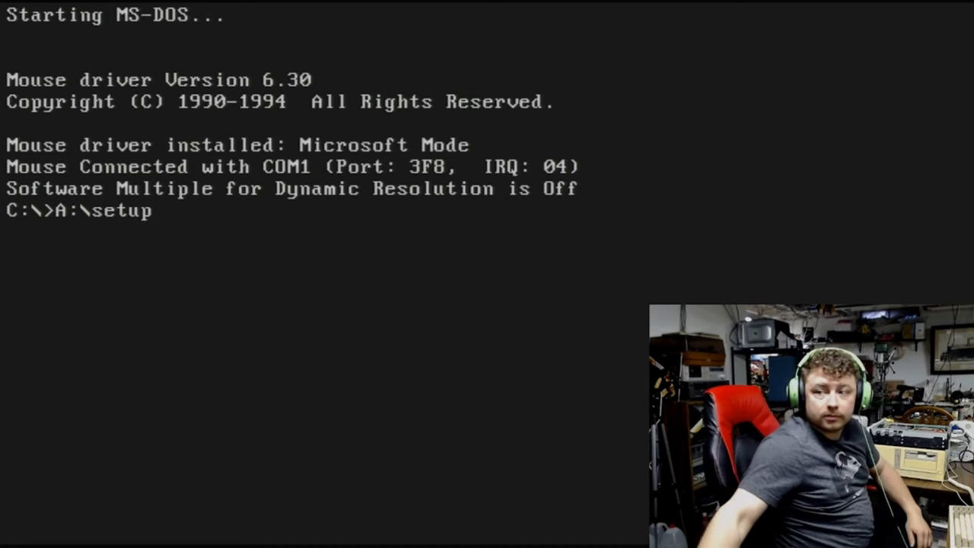
key("Return")
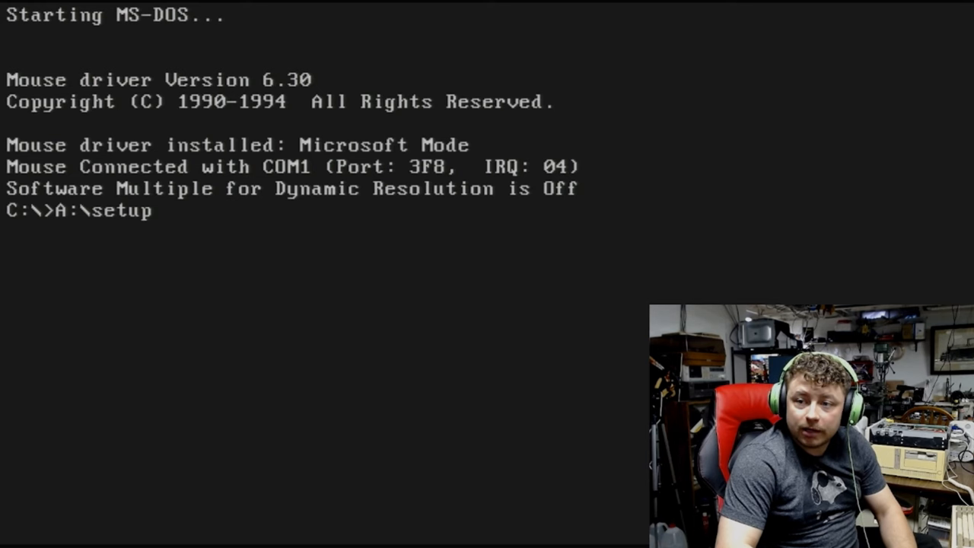
- Advance through the opening Setup screens to the detected hardware list
key("Return")
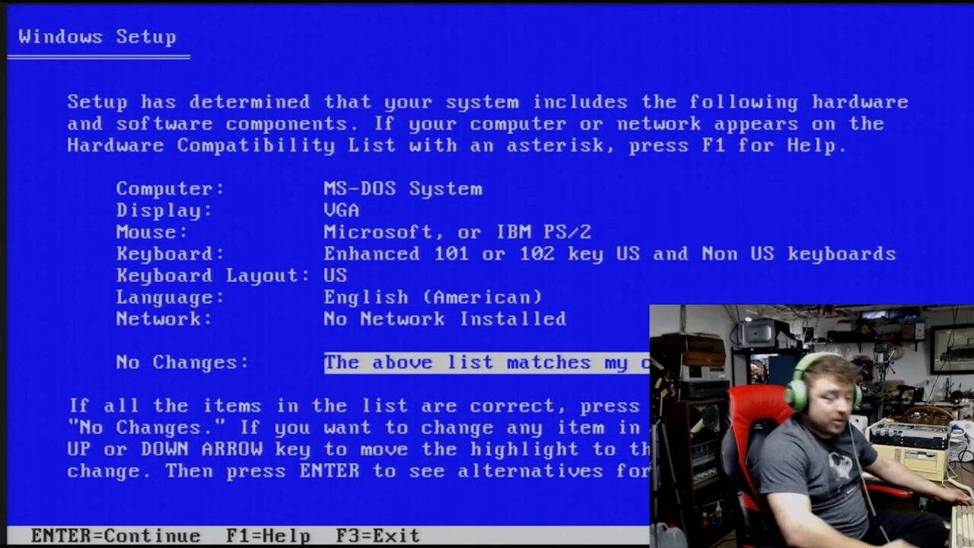
- Accept the hardware list with No Changes and continue copying from Disk #3
key("Return")
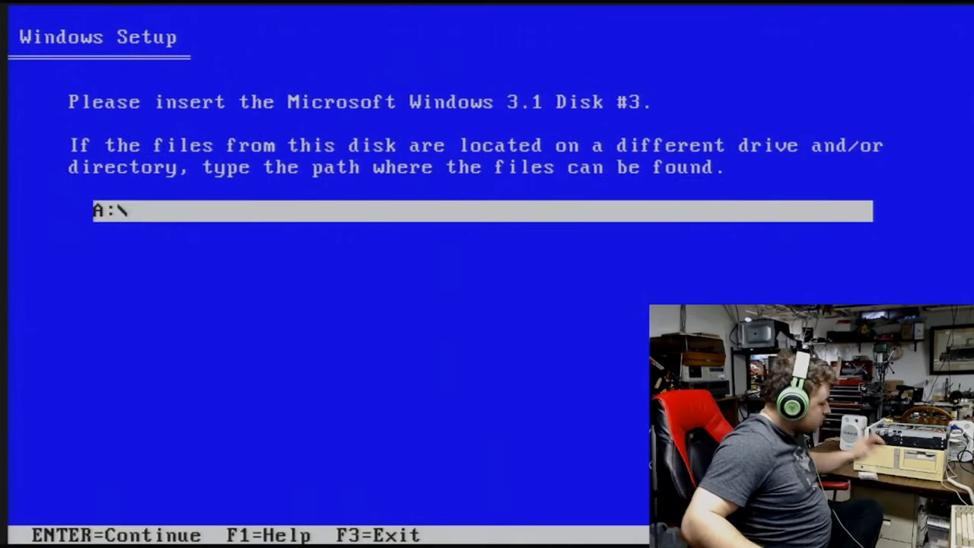
key("Return")
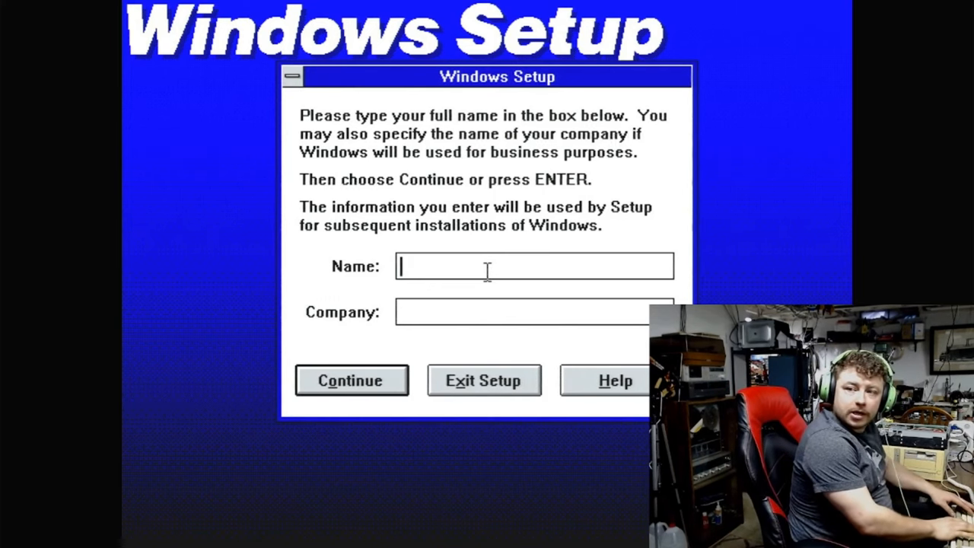
- Enter name 'J Hewlet' and company 'J-Tech95' and submit them
type("J")
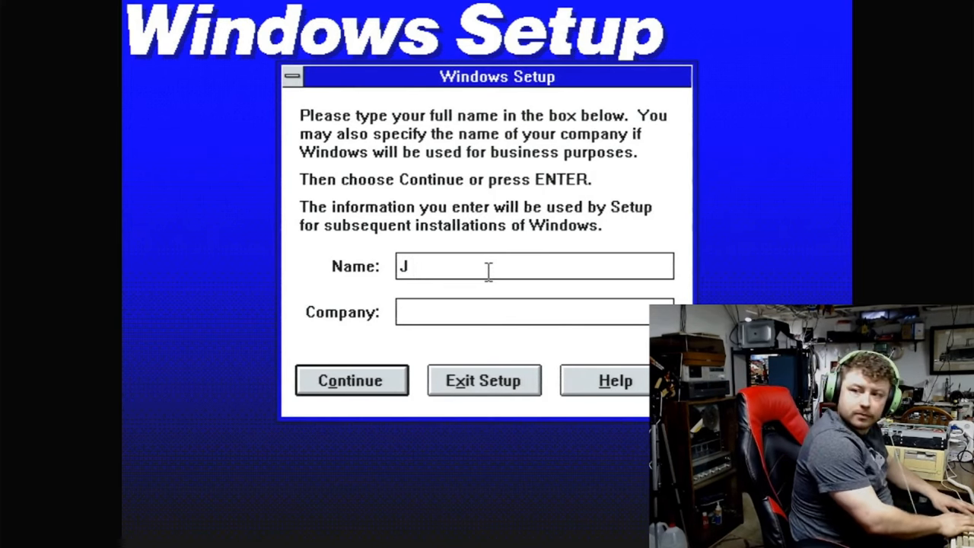
type("Hewlet")
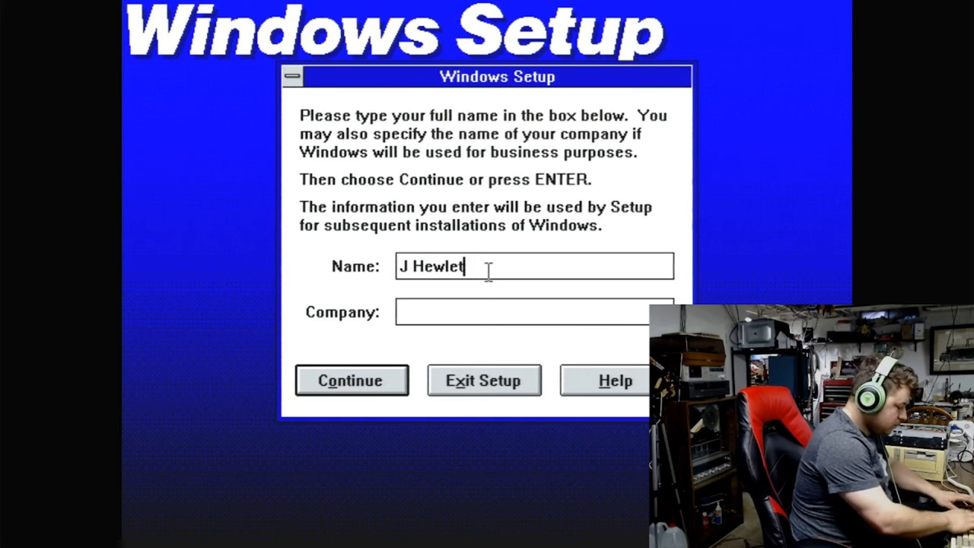
type("J")
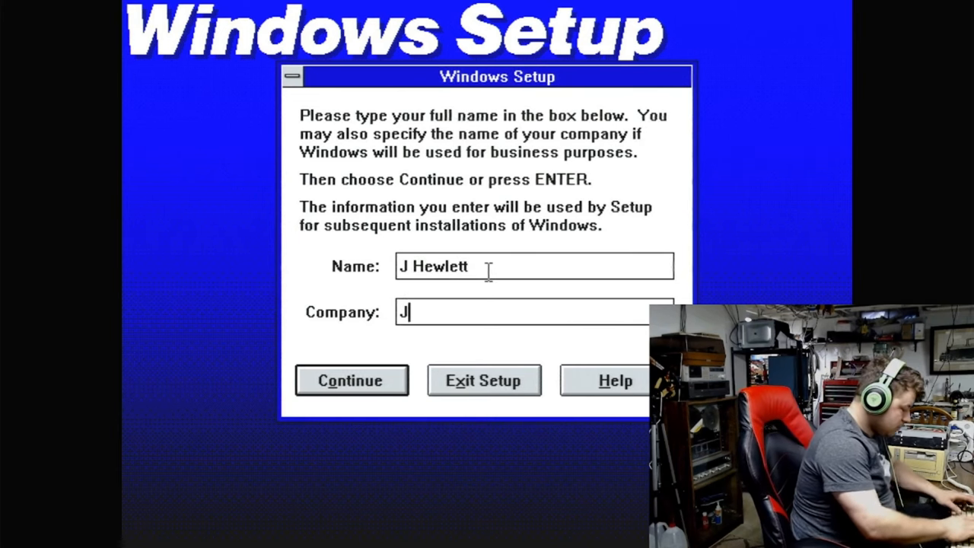
type("-Tech95")
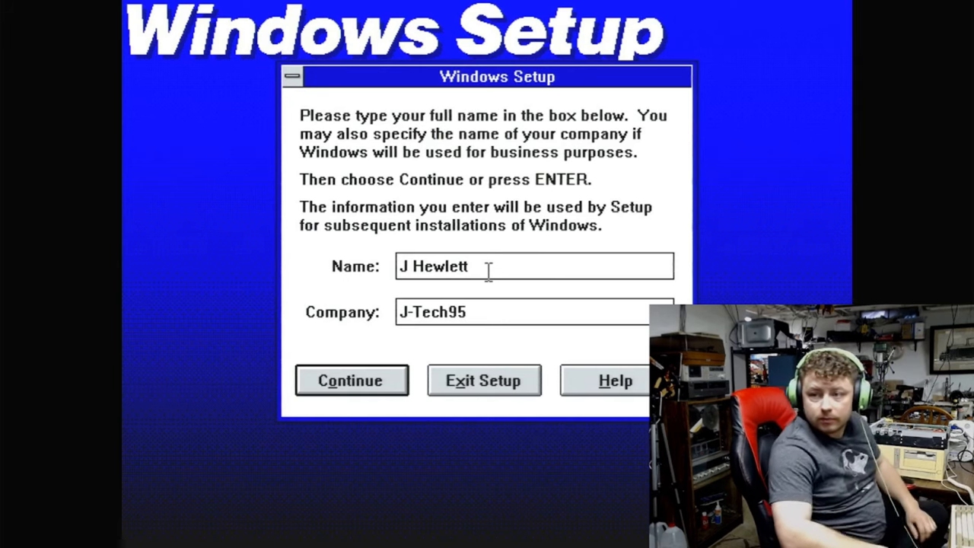
mouse_move(378, 435)
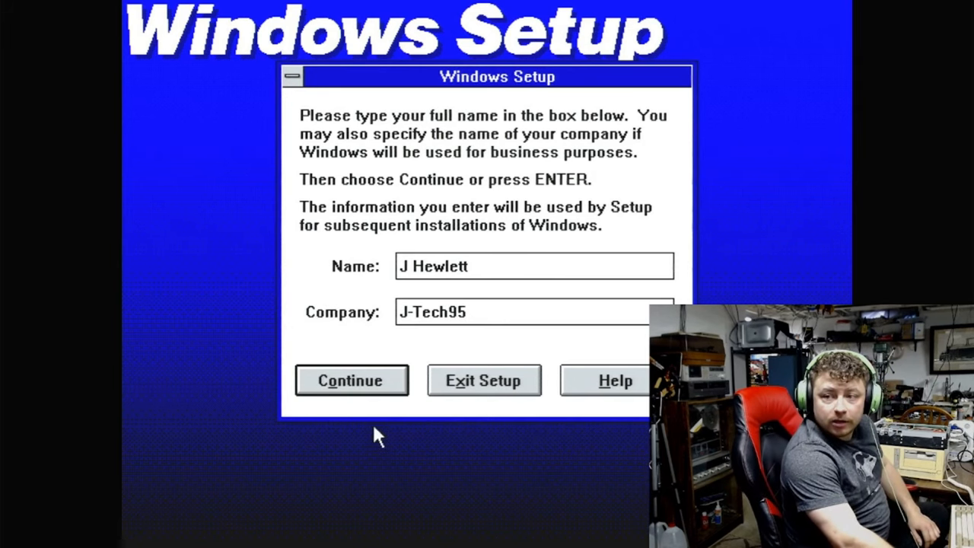
left_click(351, 381)
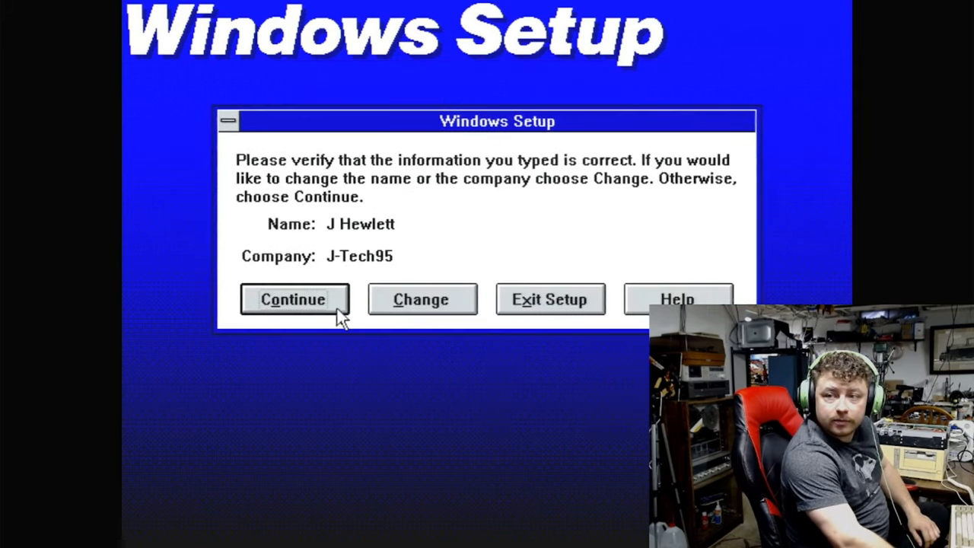
- Confirm the details, uncheck Set Up Printers, and keep all optional components
left_click(293, 298)
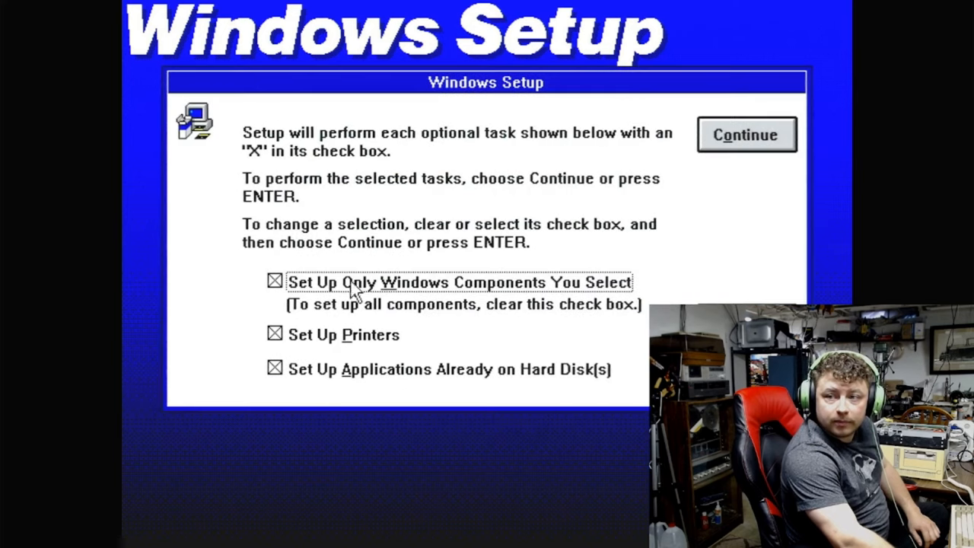
mouse_move(312, 346)
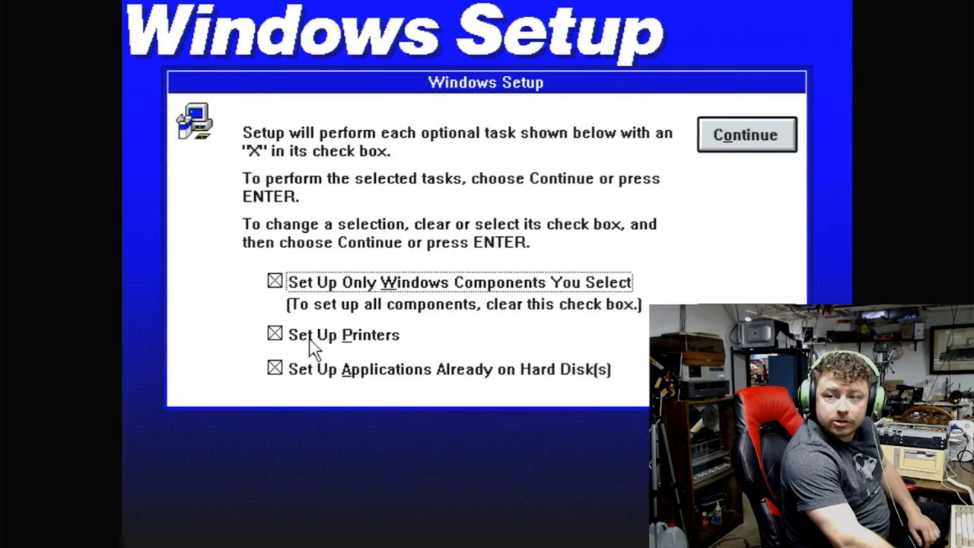
left_click(275, 335)
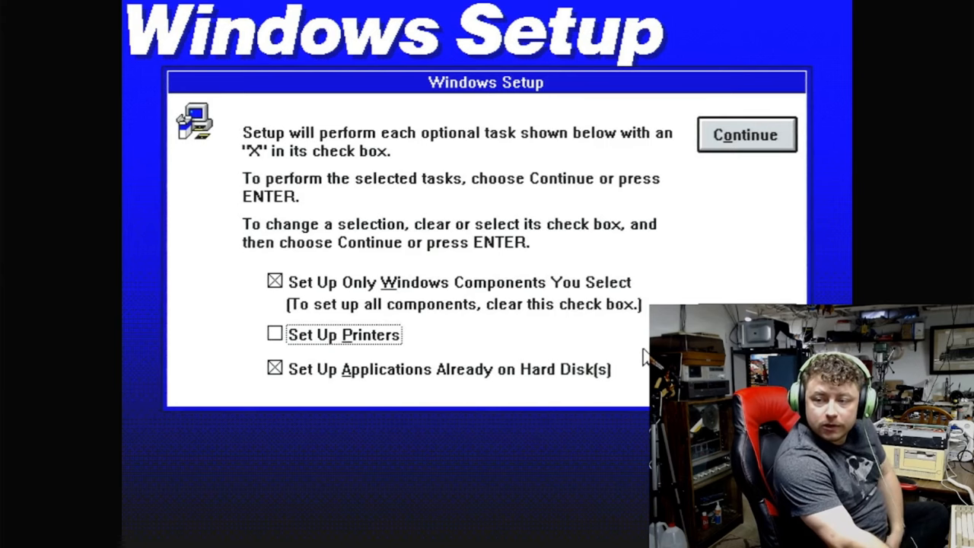
mouse_move(768, 175)
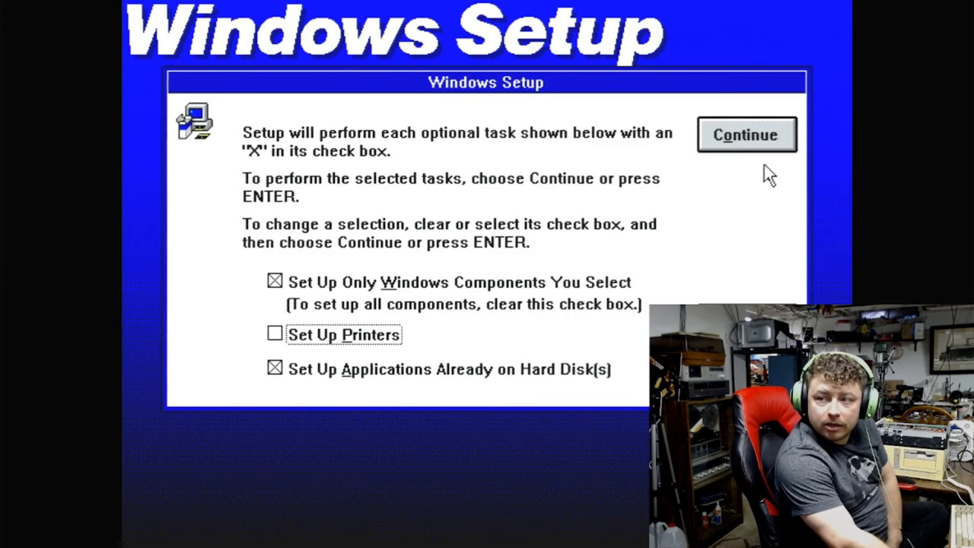
left_click(746, 134)
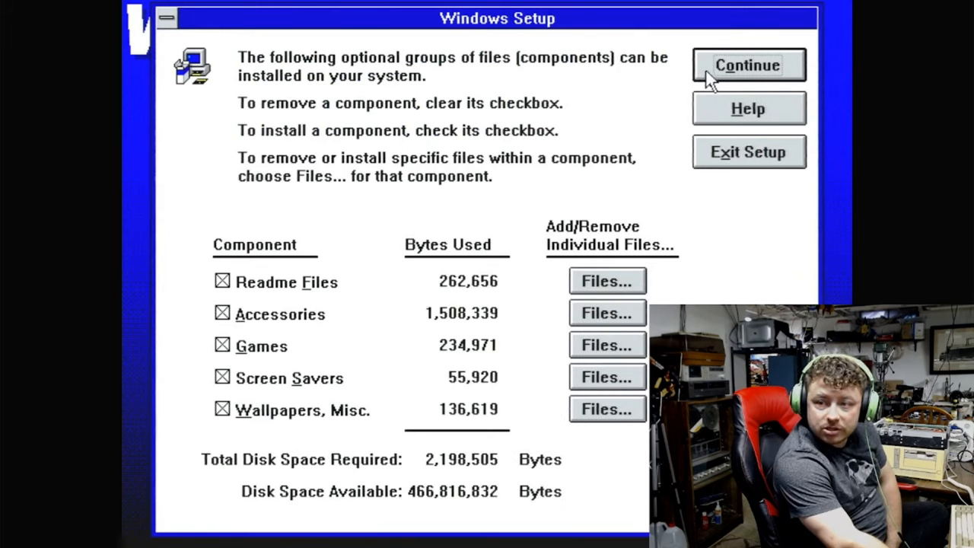
left_click(747, 64)
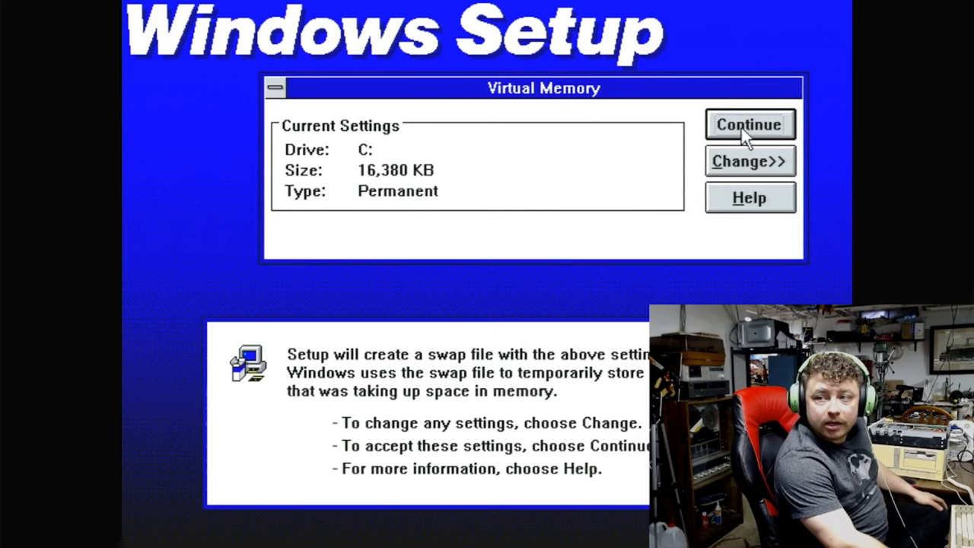
- Accept the permanent 16,380 KB swap file on drive C
left_click(749, 124)
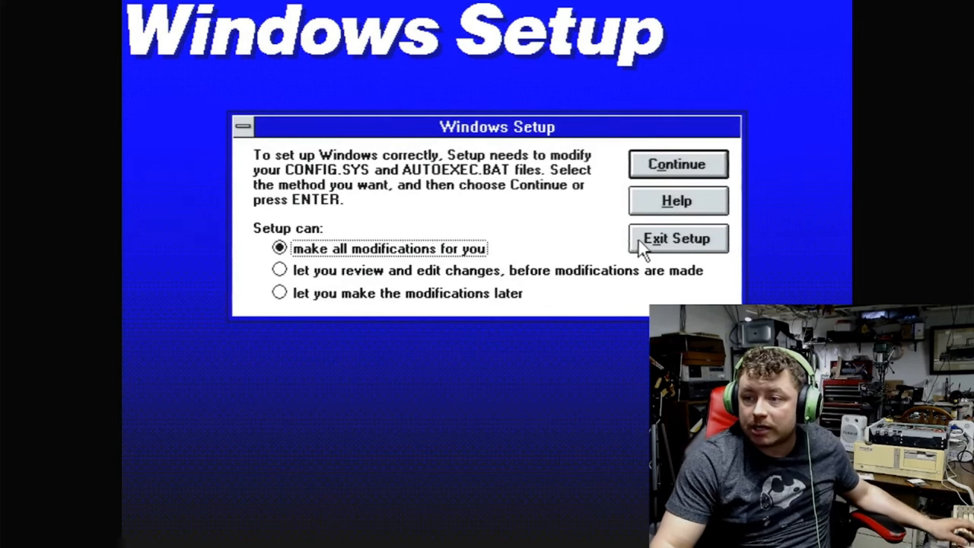
- Let Setup modify CONFIG.SYS and AUTOEXEC.BAT automatically and acknowledge the backups
left_click(675, 164)
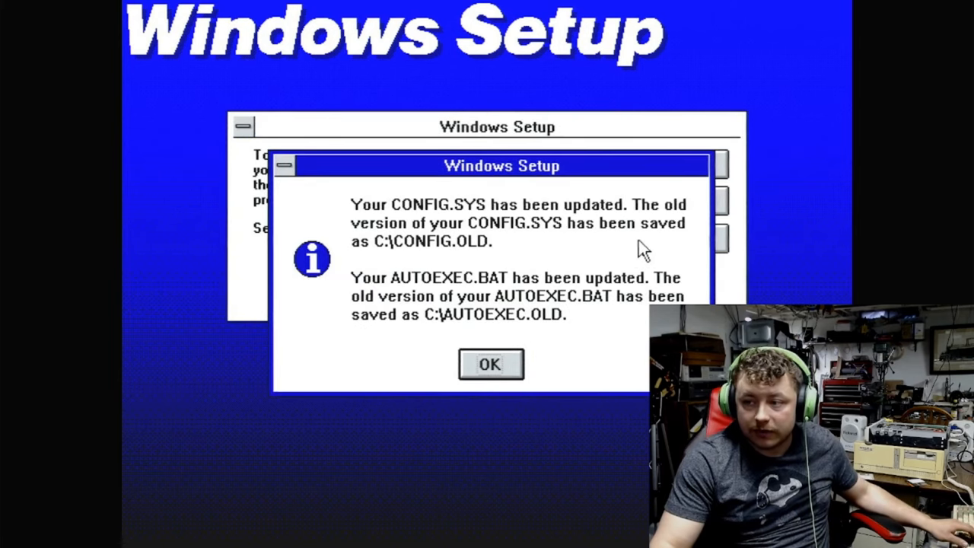
left_click(490, 363)
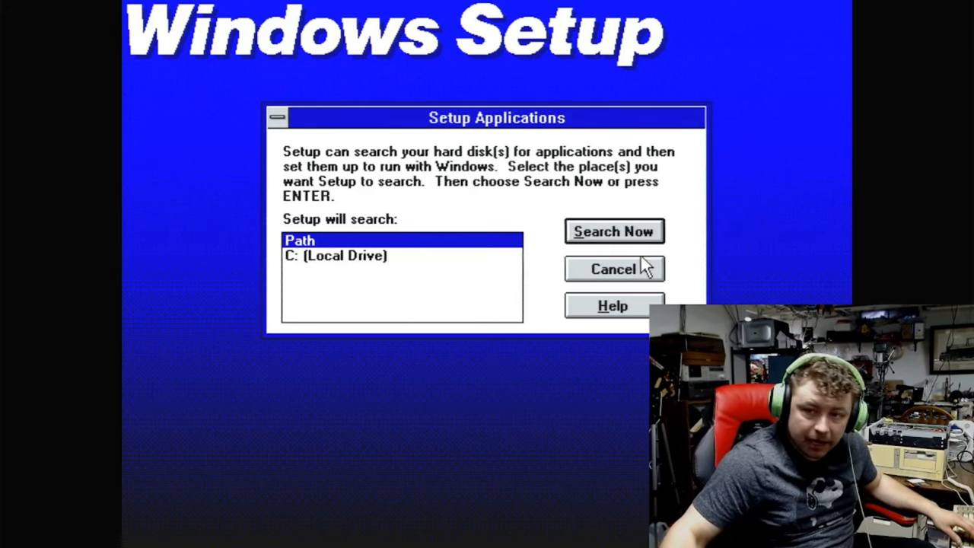
- Search for applications, name C:\DOS\EDIT.COM as MS-DOS Editor, and finish the step
left_click(613, 230)
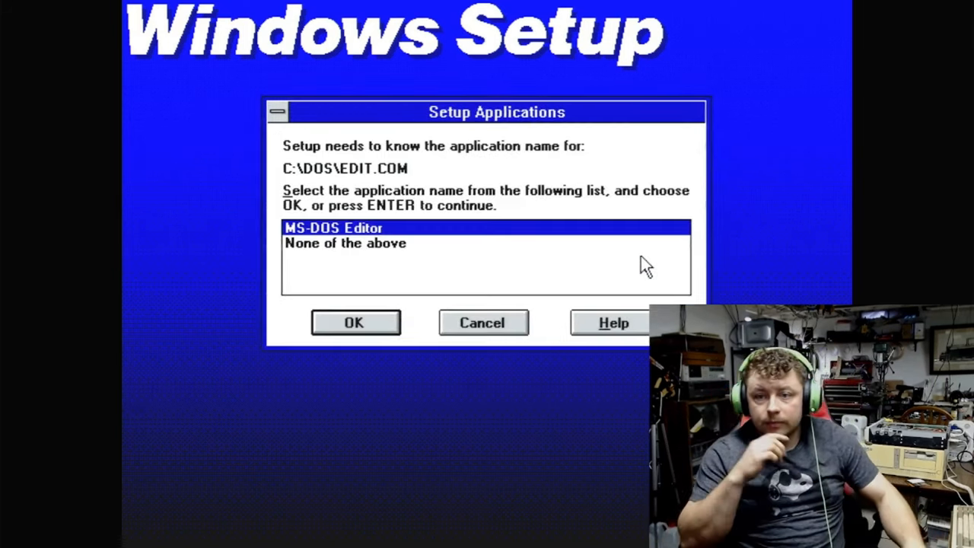
mouse_move(647, 293)
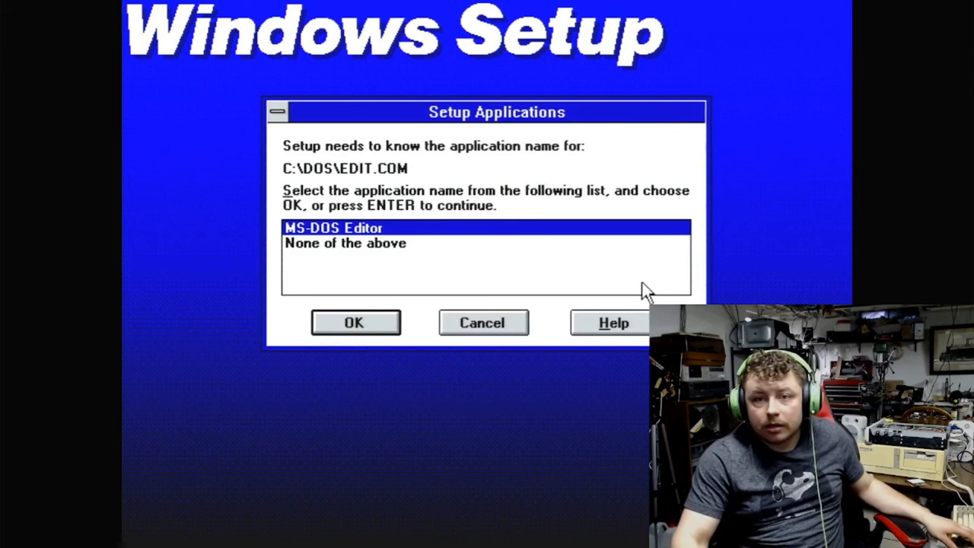
left_click(355, 322)
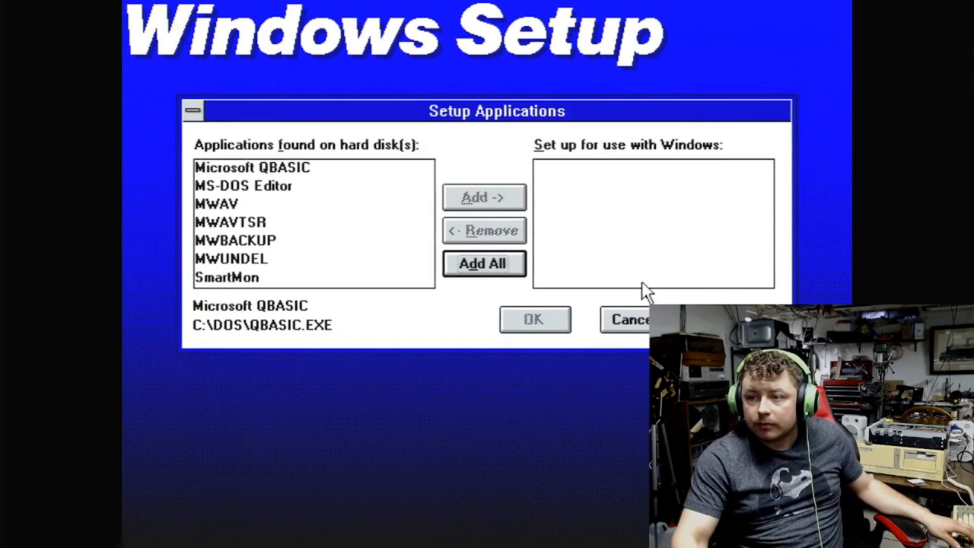
mouse_move(605, 297)
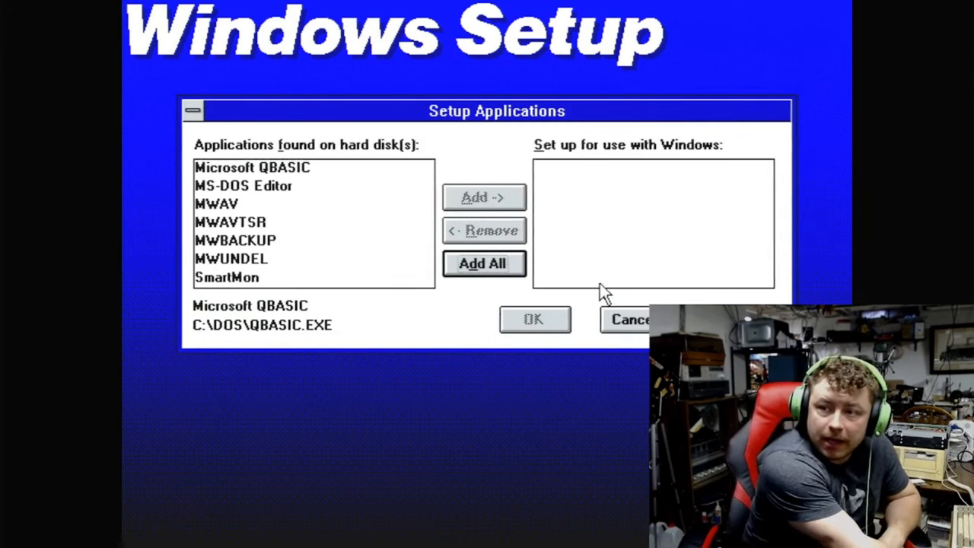
left_click(484, 262)
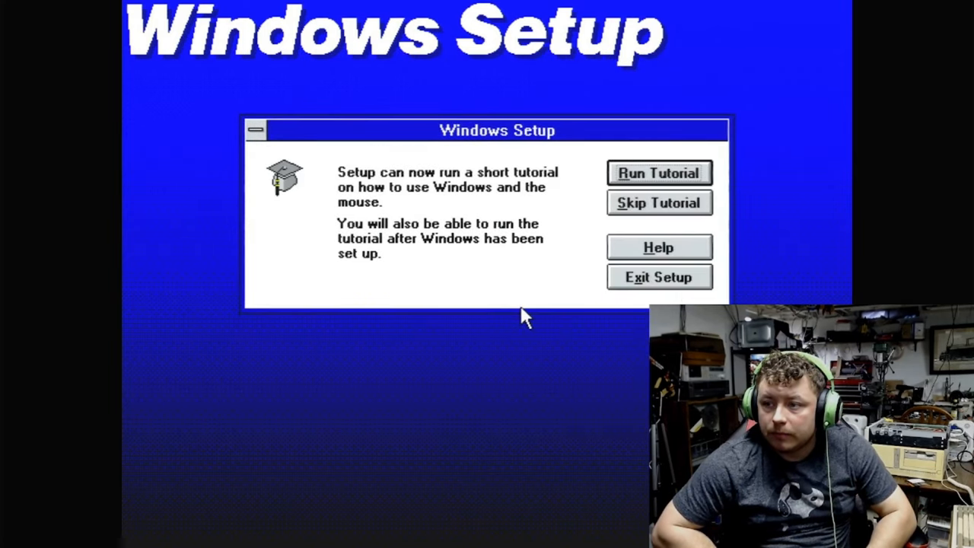
mouse_move(776, 221)
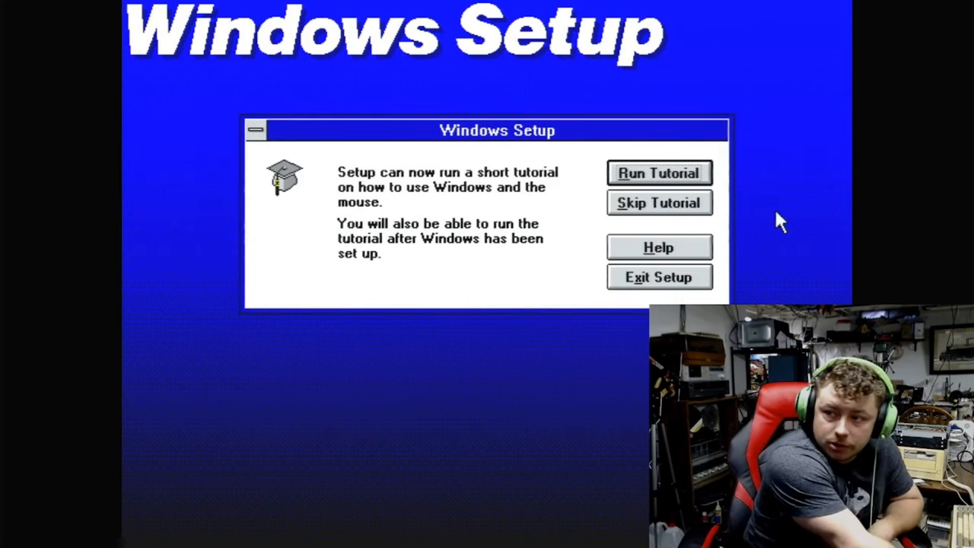
- Skip the tutorial and exit Setup with Return to MS-DOS
left_click(658, 277)
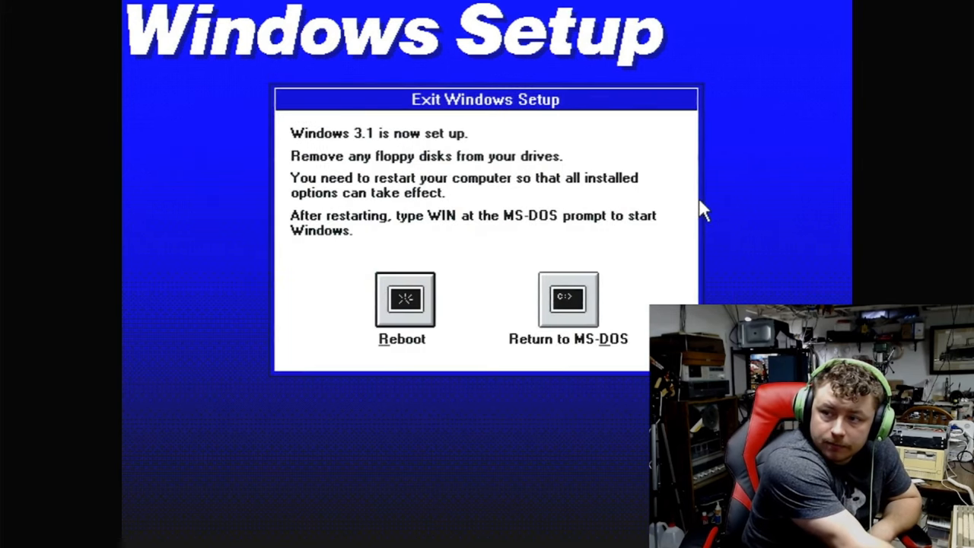
mouse_move(570, 304)
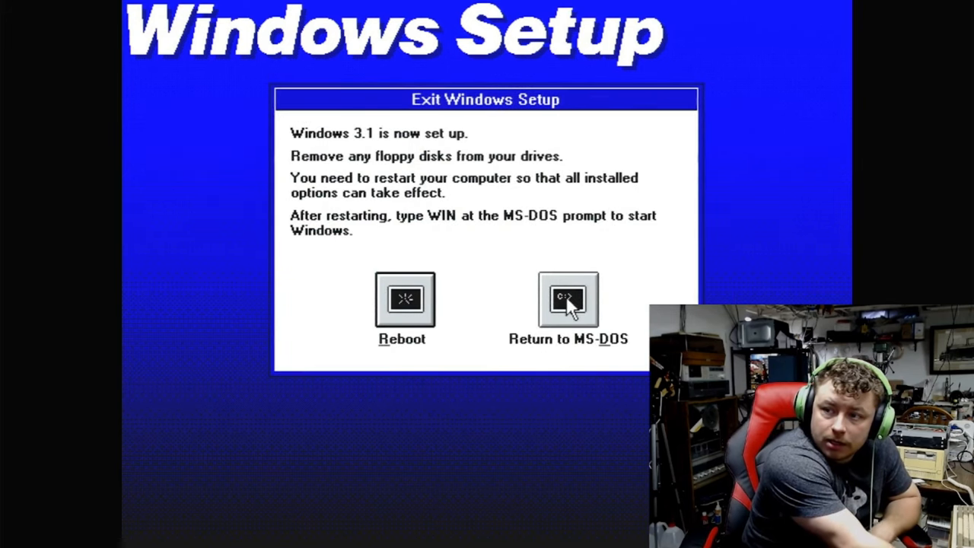
left_click(568, 299)
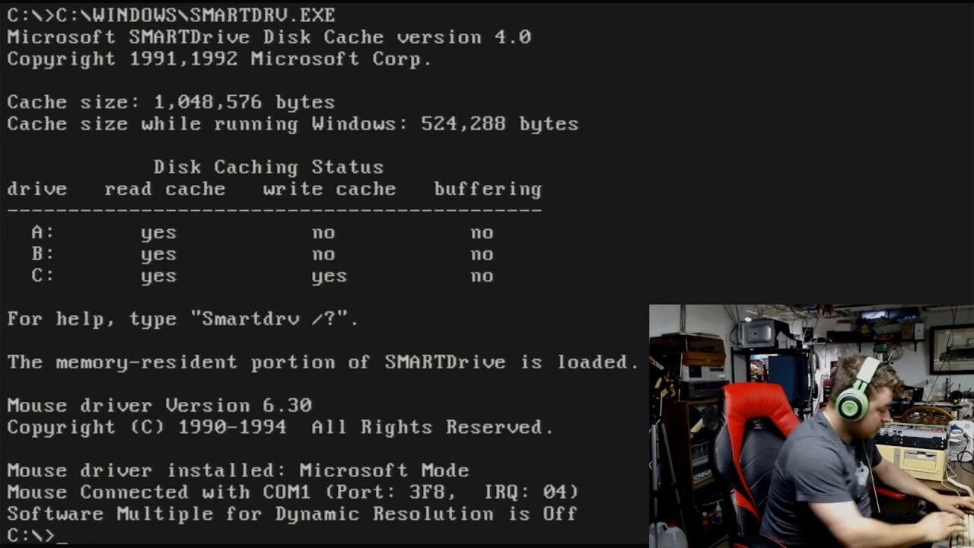
- Start Windows with win, view About Program Manager (version 3.11, 386 Enhanced), then exit
type("win")
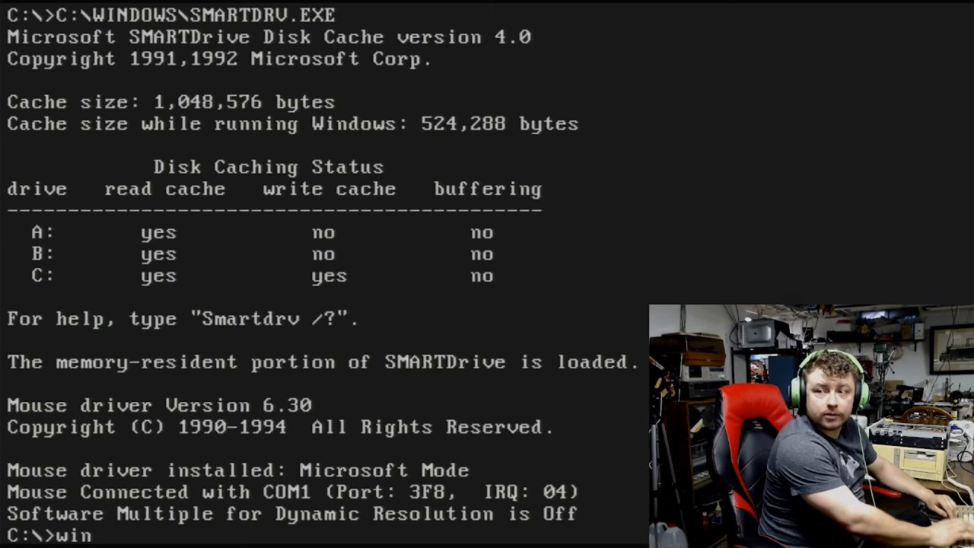
key("Return")
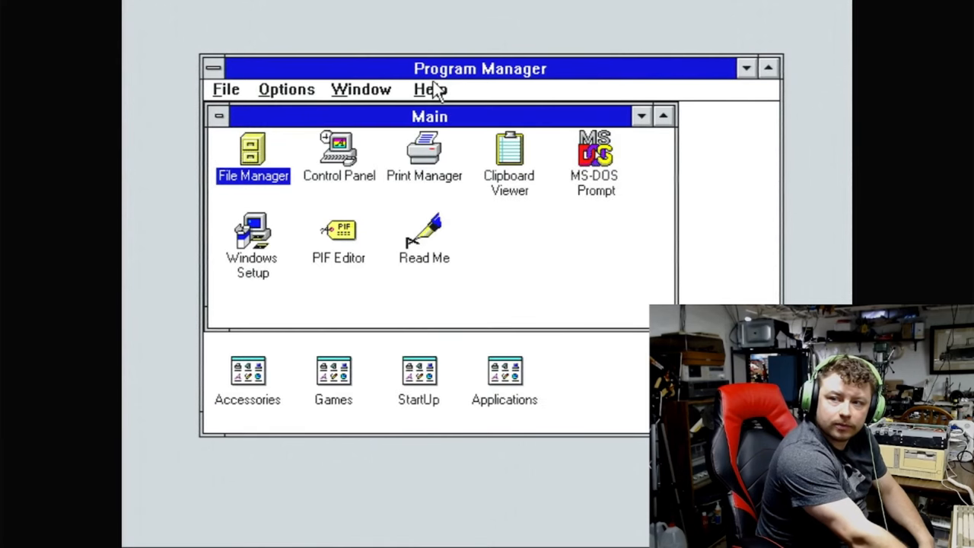
left_click(430, 89)
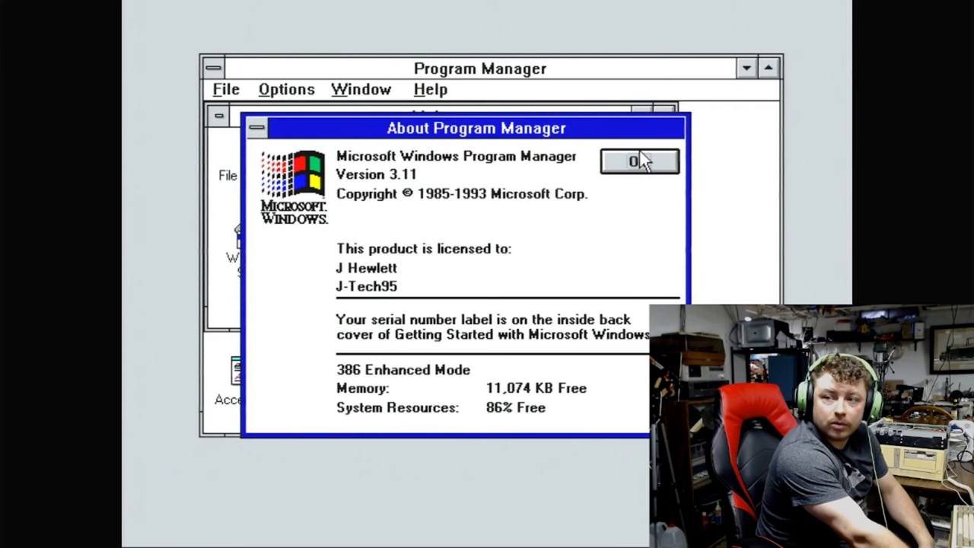
left_click(638, 161)
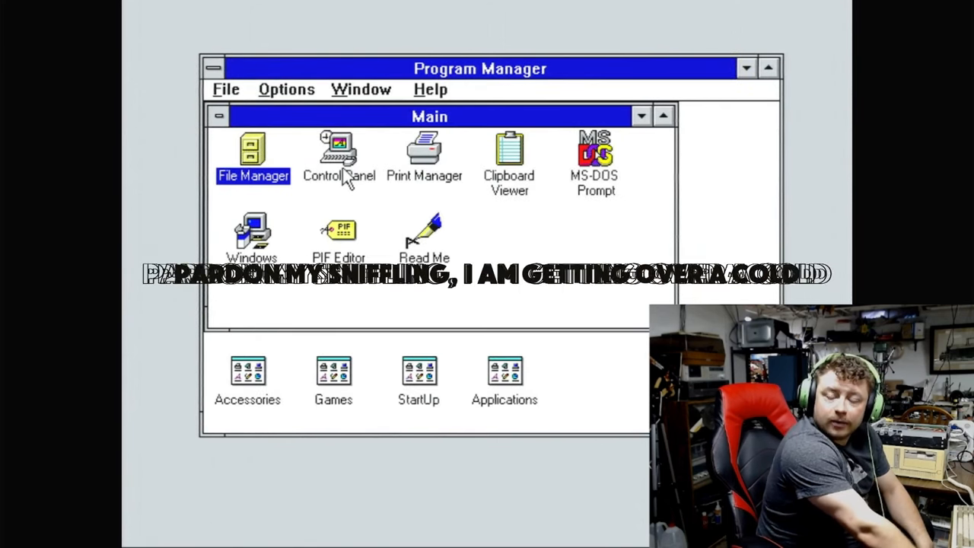
left_click(226, 89)
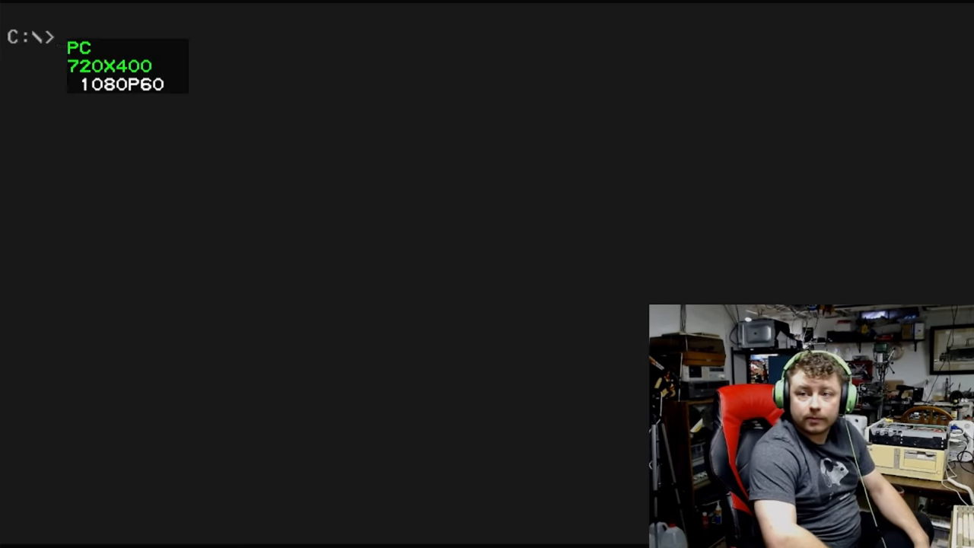
- Switch to drive A: and run INSTALL to start the Sound Blaster Pro installer
type("A:")
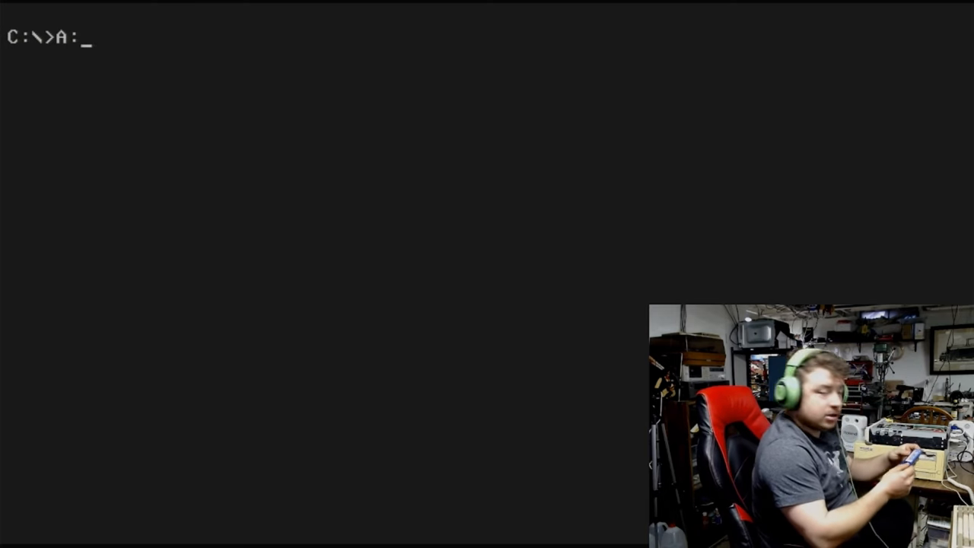
key("Return")
type("dir")
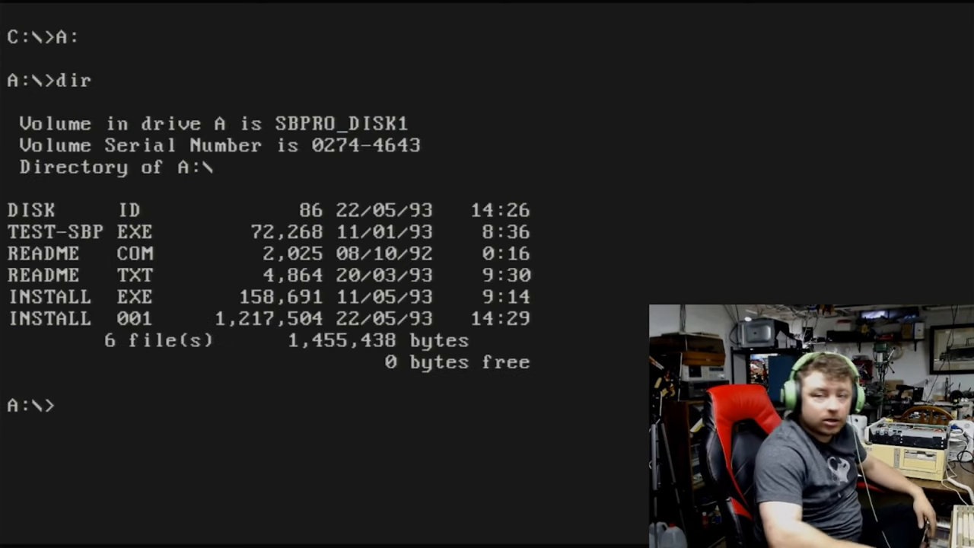
type("install")
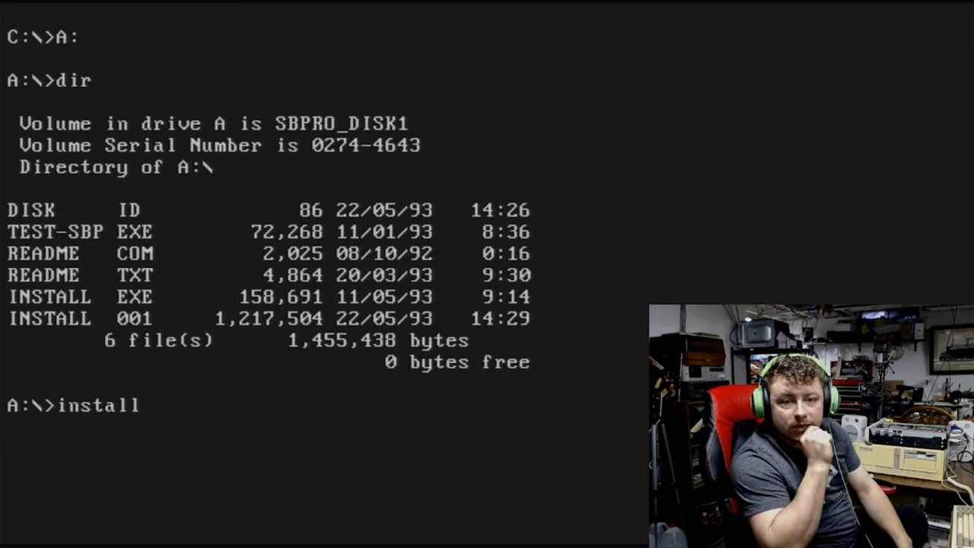
key("Return")
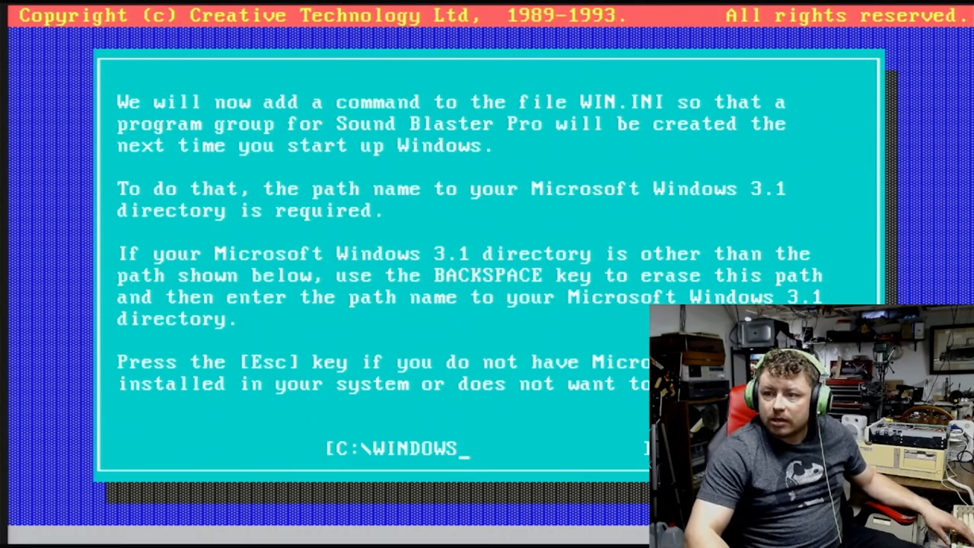
- Accept C:\WINDOWS for the WIN.INI update and continue past the Auto Scan notice
key("Return")
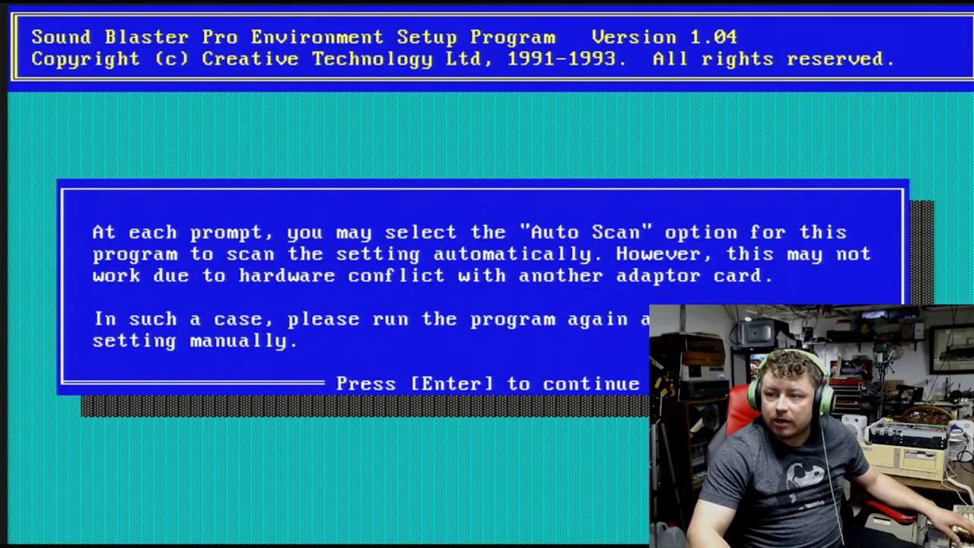
key("Return")
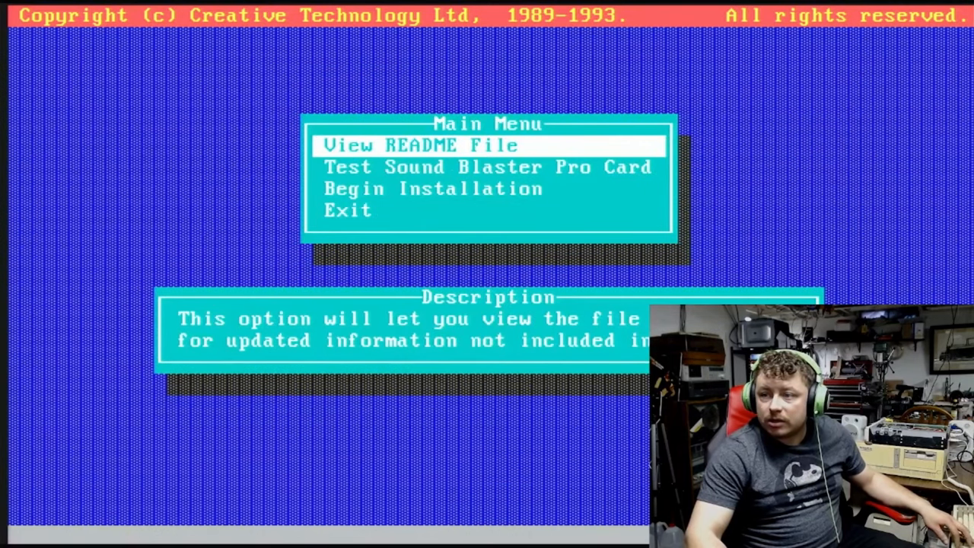
- Play the 2-Operator FM, 4-Operator FM and Digitized Sound tests, then exit to DOS
key("Down")
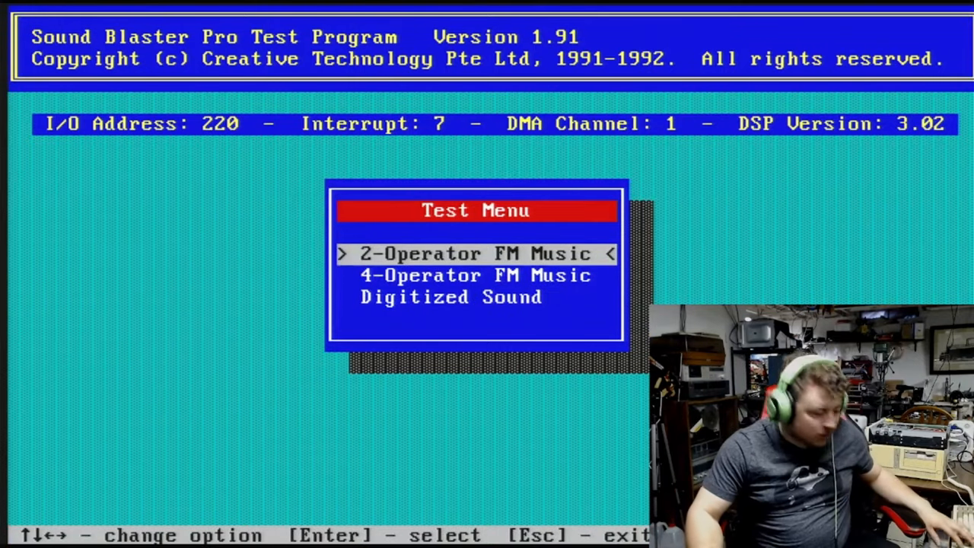
key("Down")
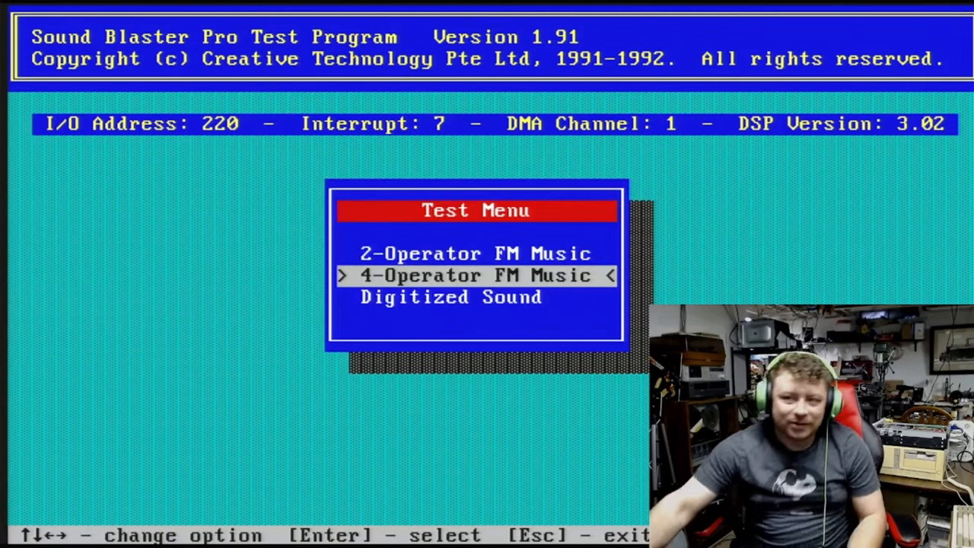
key("Down")
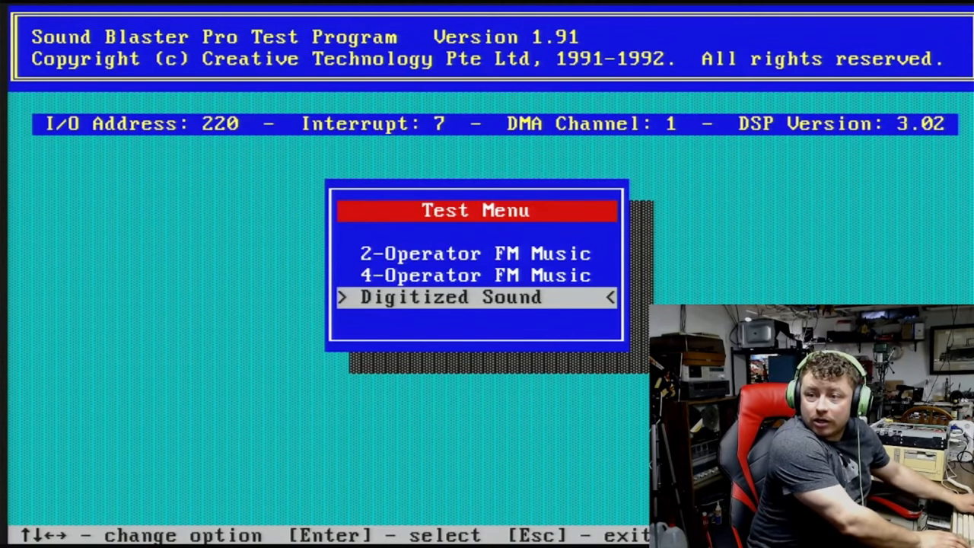
key("Escape")
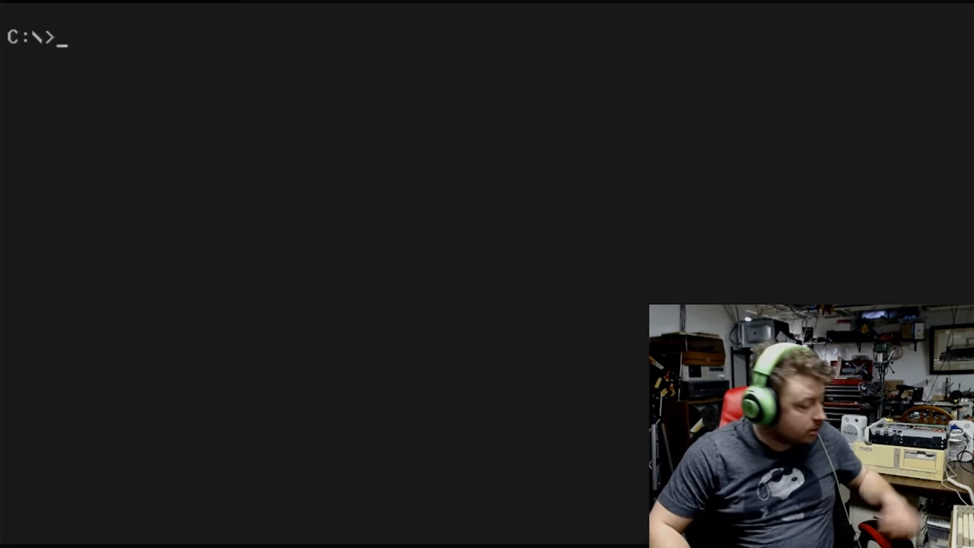
- Run WIN at the C:\ prompt to start Windows 3.1
type("win")
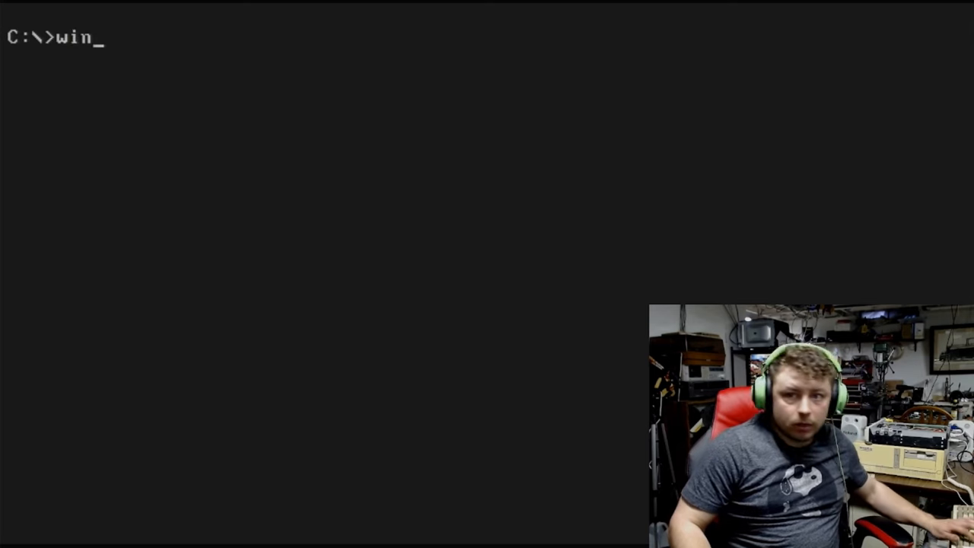
key("Return")
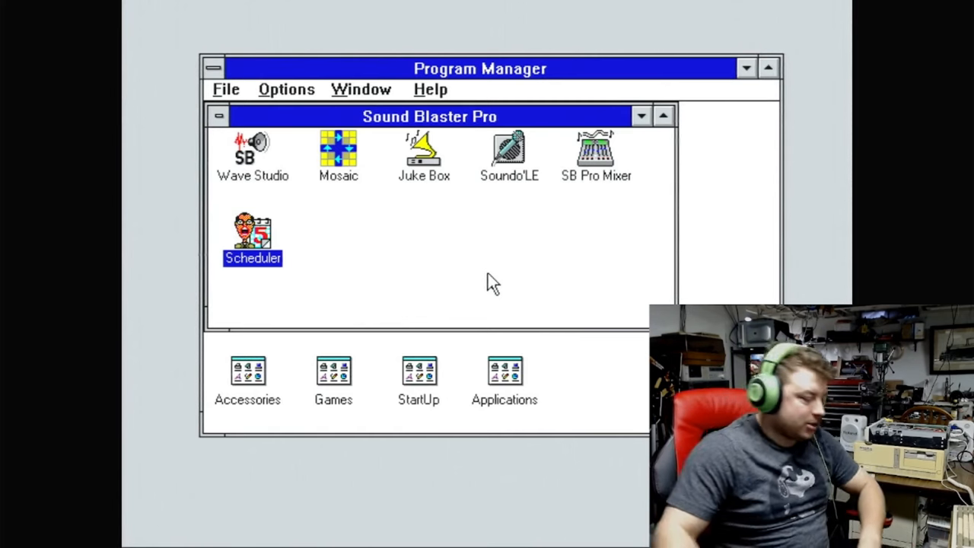
mouse_move(232, 140)
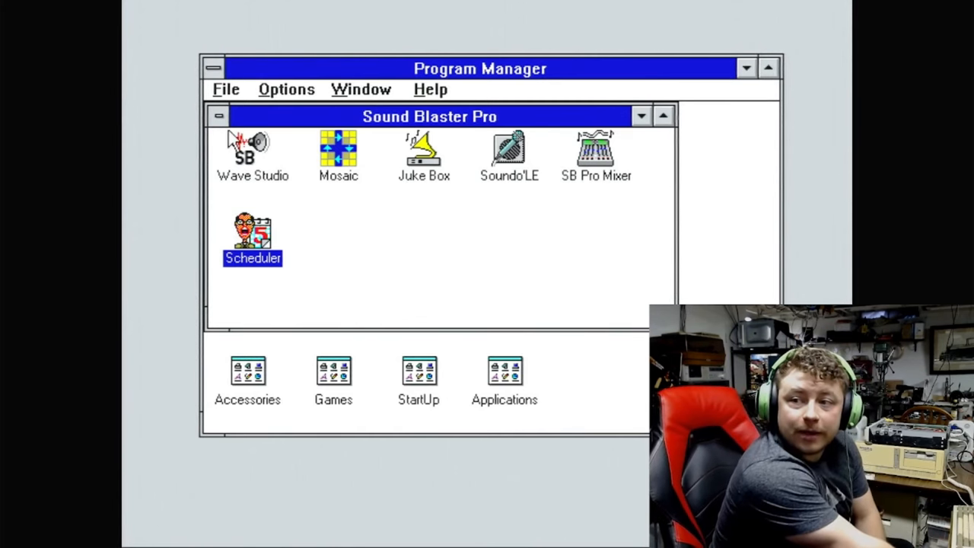
- Minimise the Sound Blaster Pro program group to an icon
left_click(219, 115)
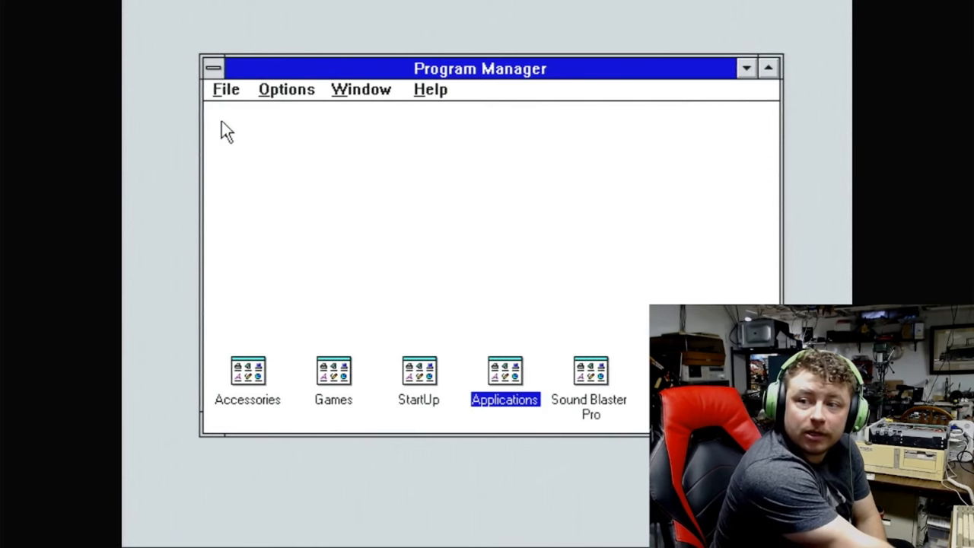
mouse_move(259, 400)
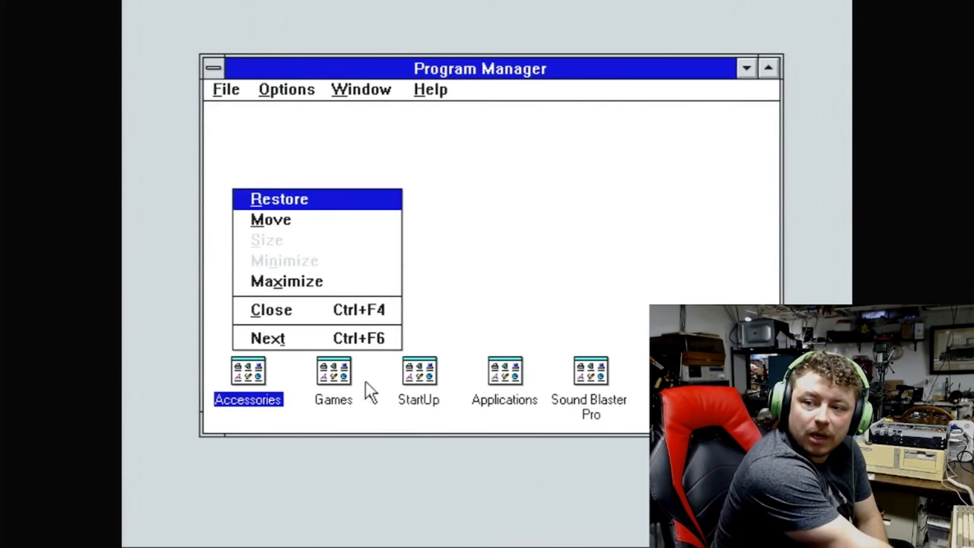
mouse_move(643, 384)
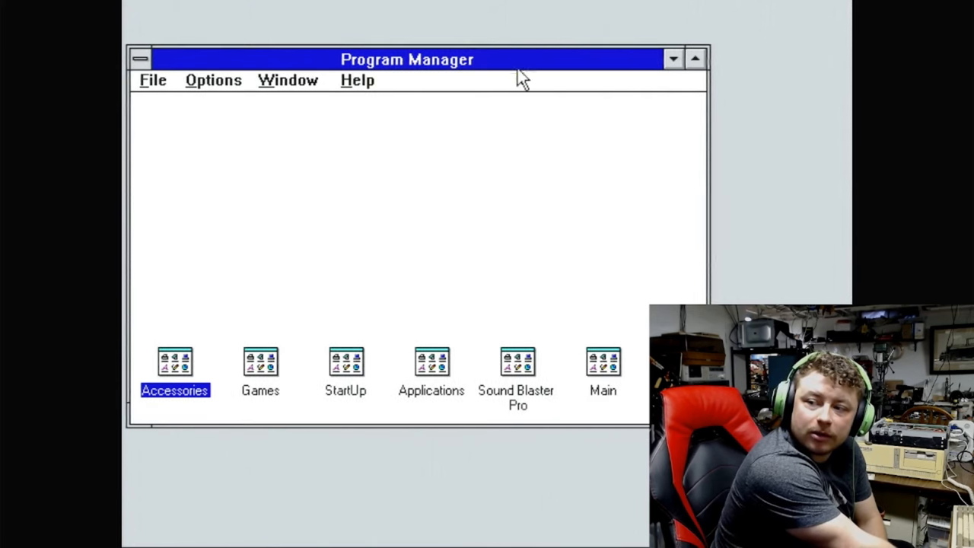
- In Control Panel Desktop settings, choose rivets.bmp as the tiled wallpaper and apply it
double_click(603, 361)
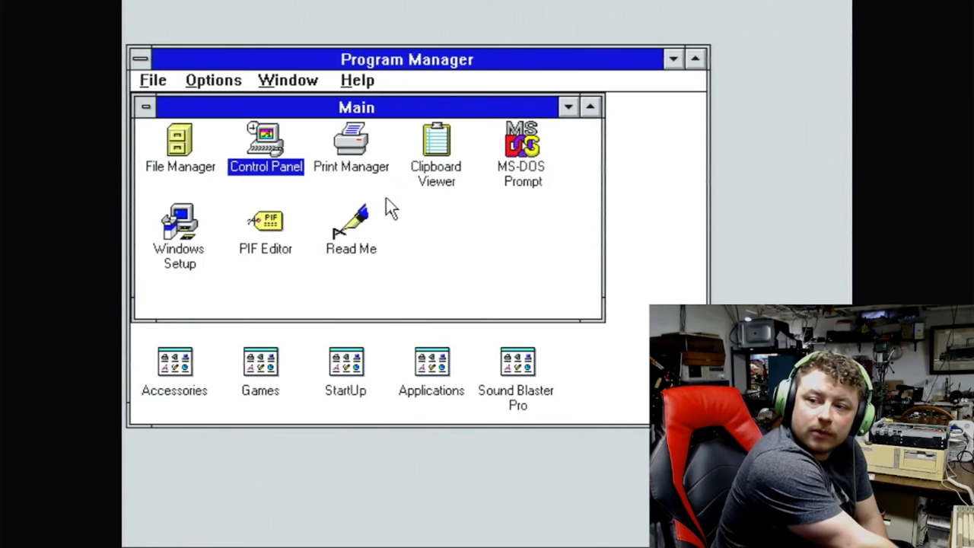
double_click(265, 144)
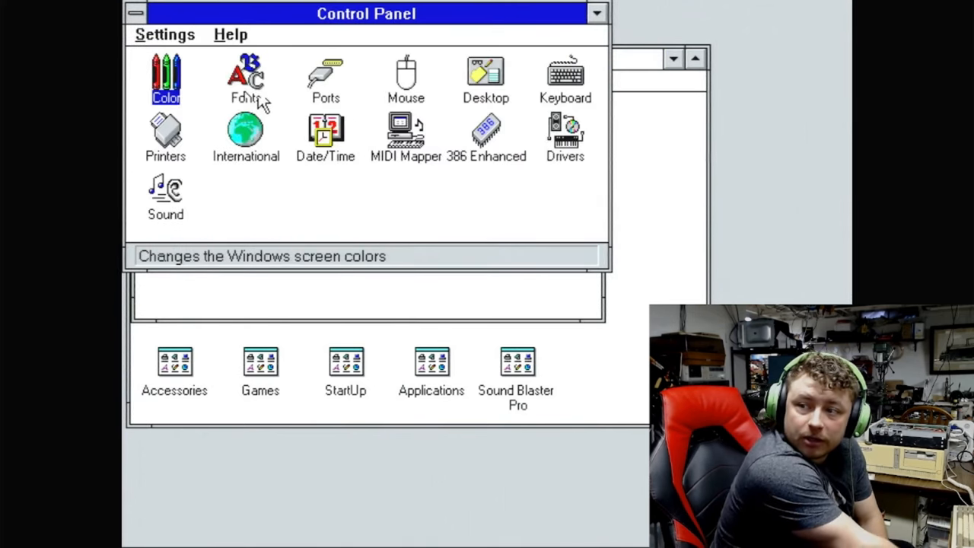
double_click(485, 73)
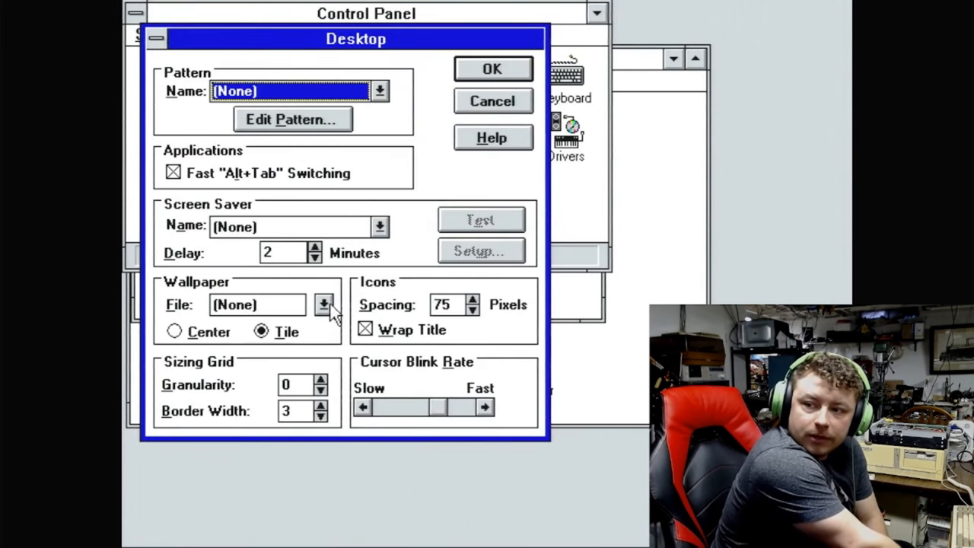
left_click(324, 305)
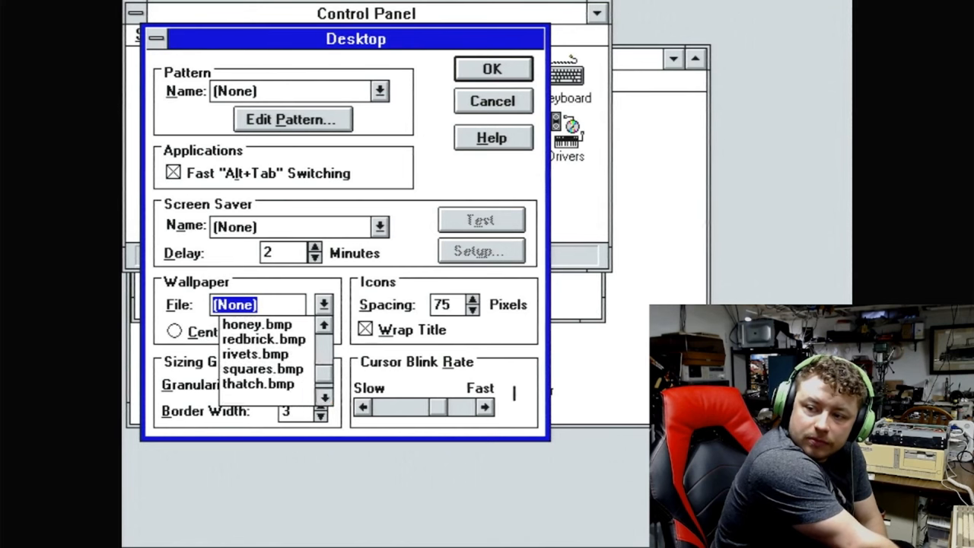
left_click(255, 353)
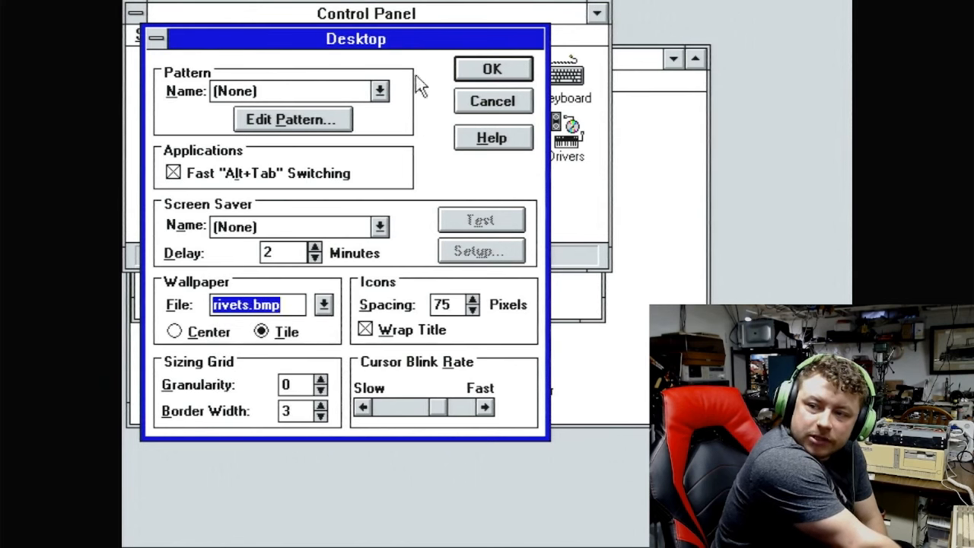
left_click(492, 68)
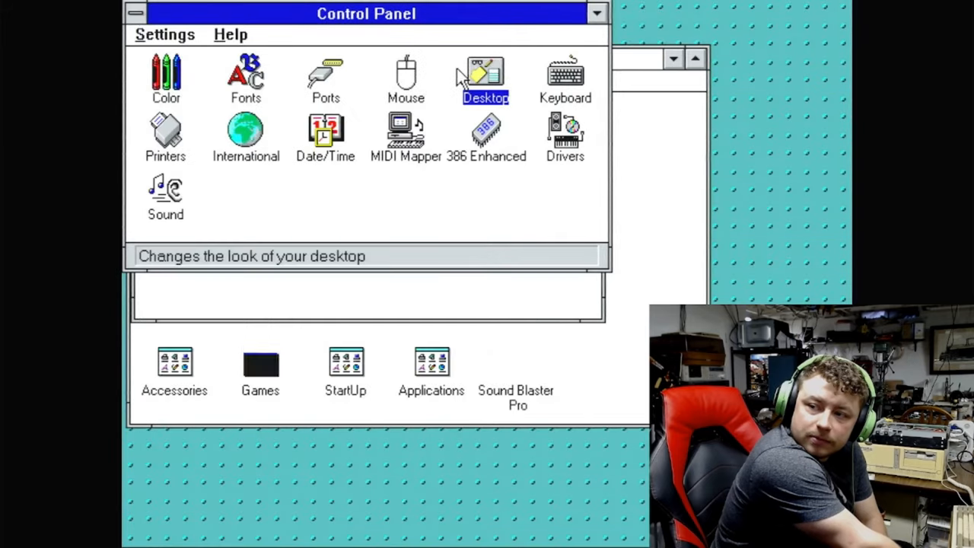
- In Control Panel Color, pick the scheme with purple title bars and grey windows
left_click(165, 76)
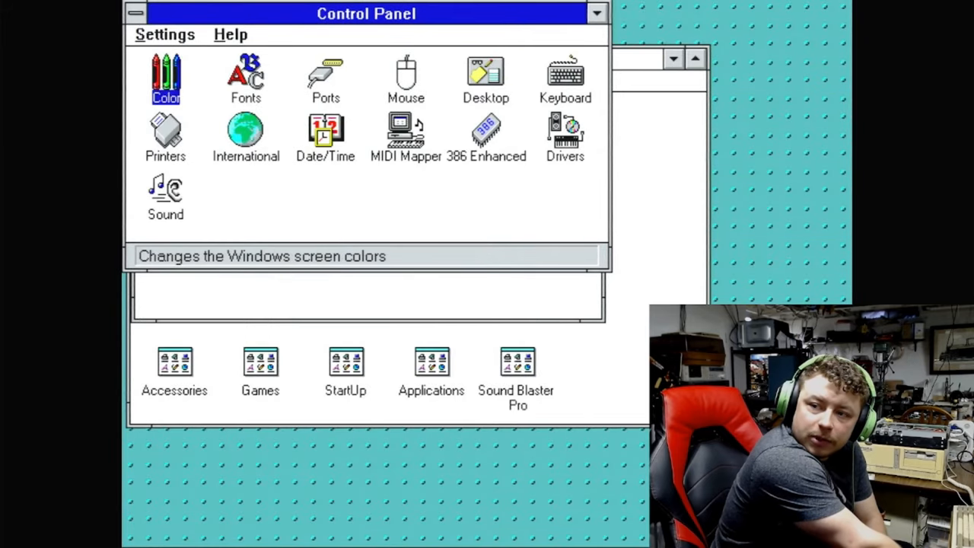
double_click(165, 77)
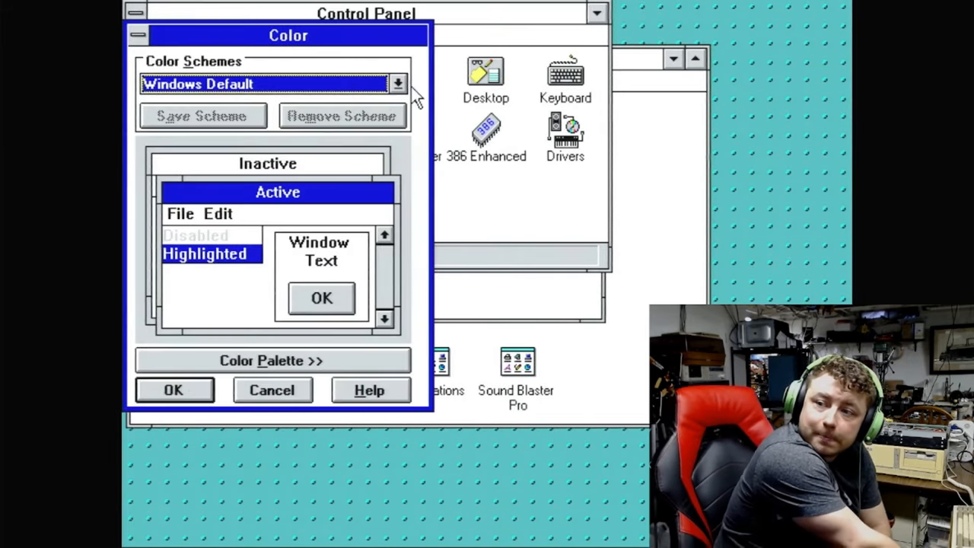
left_click(397, 84)
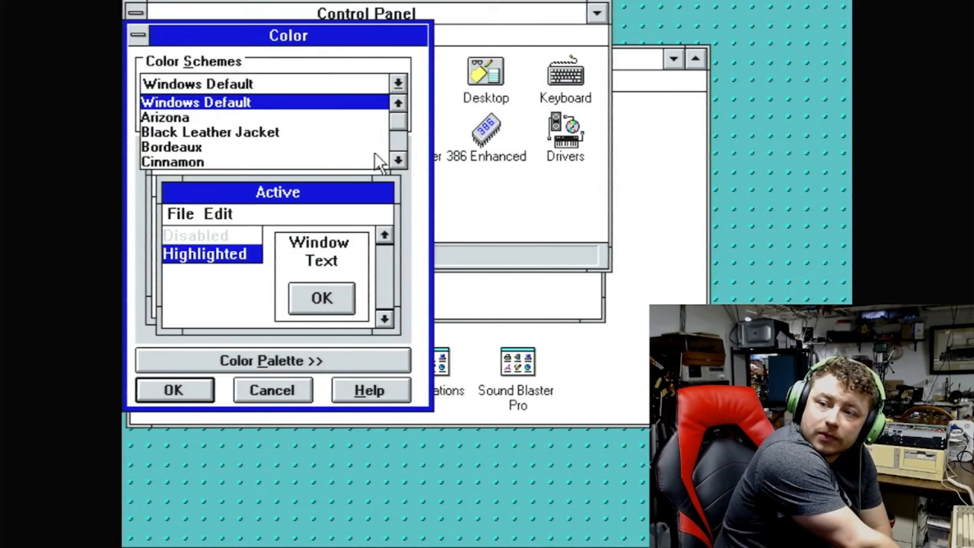
left_click(210, 131)
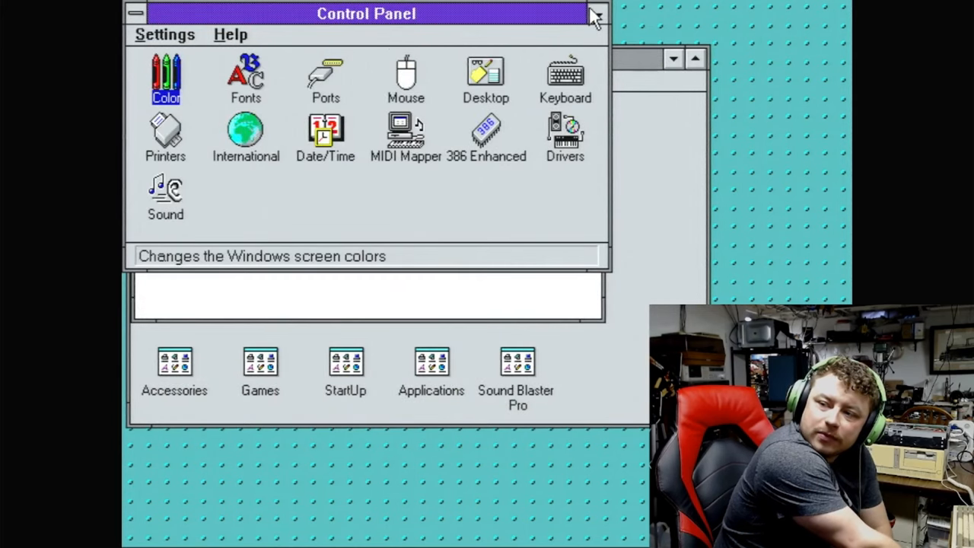
- Minimise the Control Panel and the Main program group to icons
left_click(596, 14)
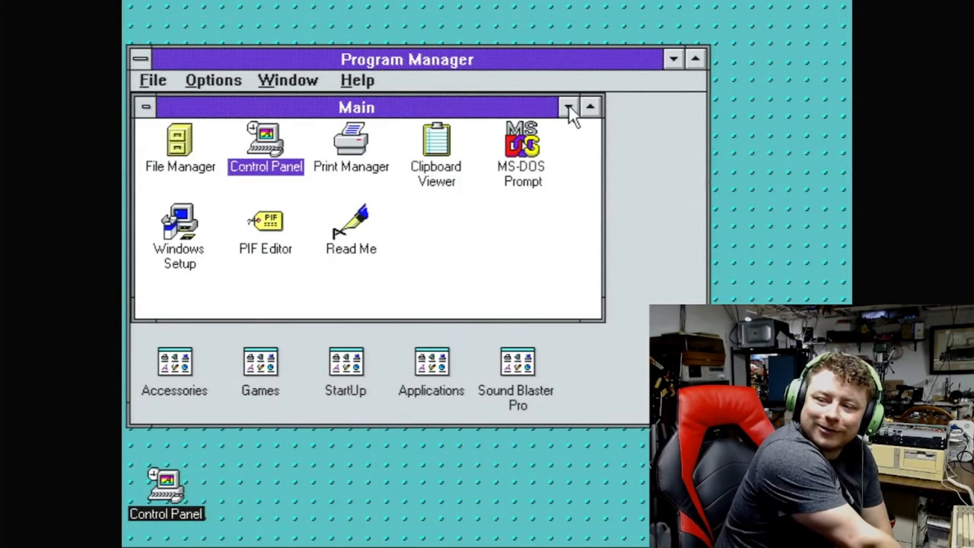
left_click(568, 106)
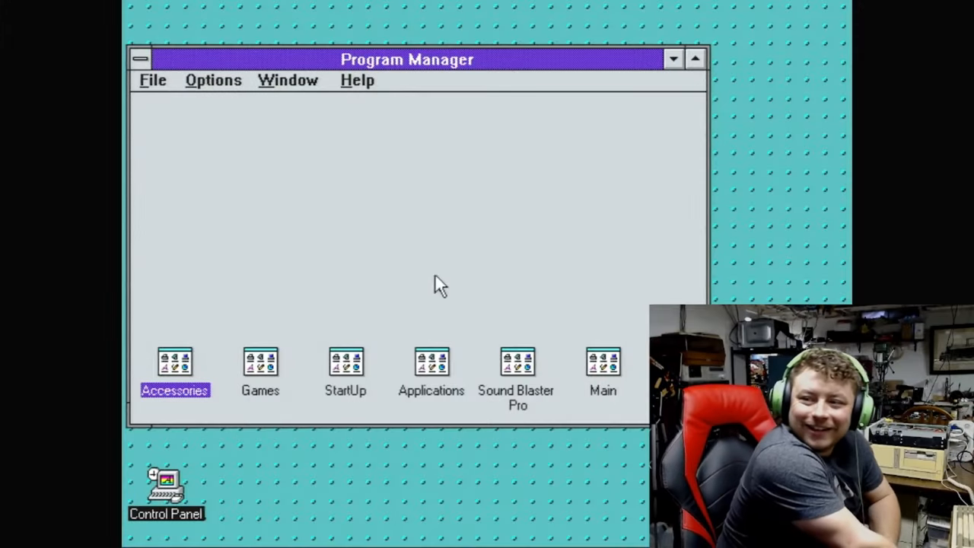
mouse_move(548, 240)
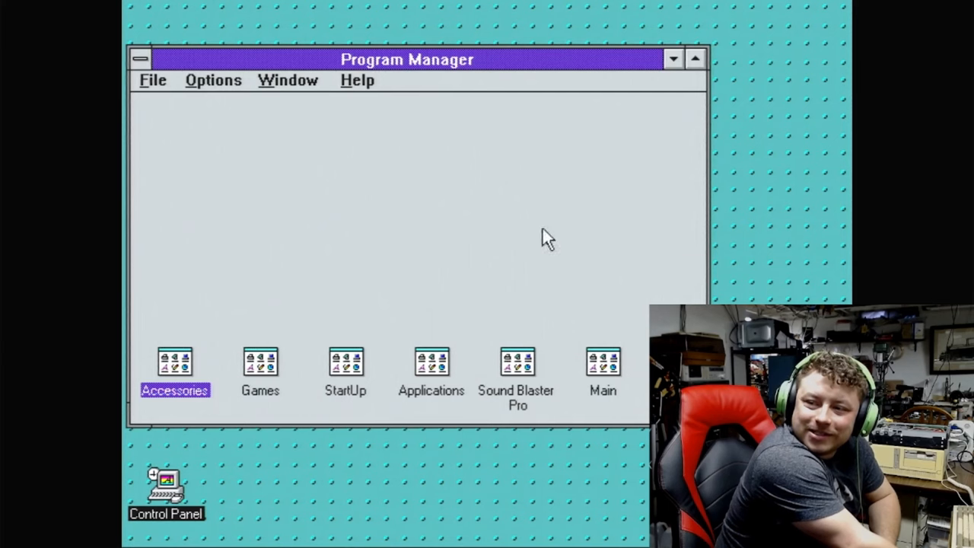
mouse_move(546, 288)
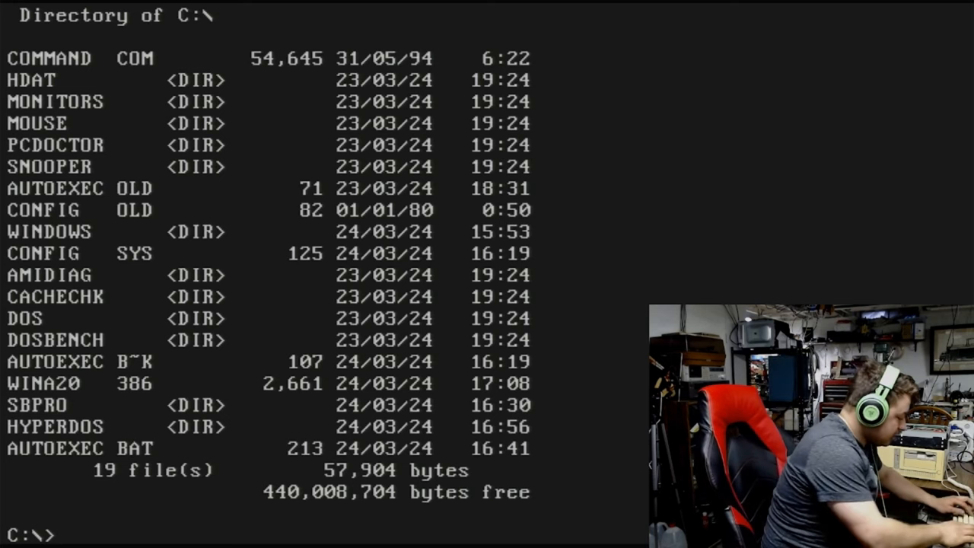
- Run A:\INSTALL, switch to drive A:, and enter INSTALL again to start the installer
type("A:\\ins")
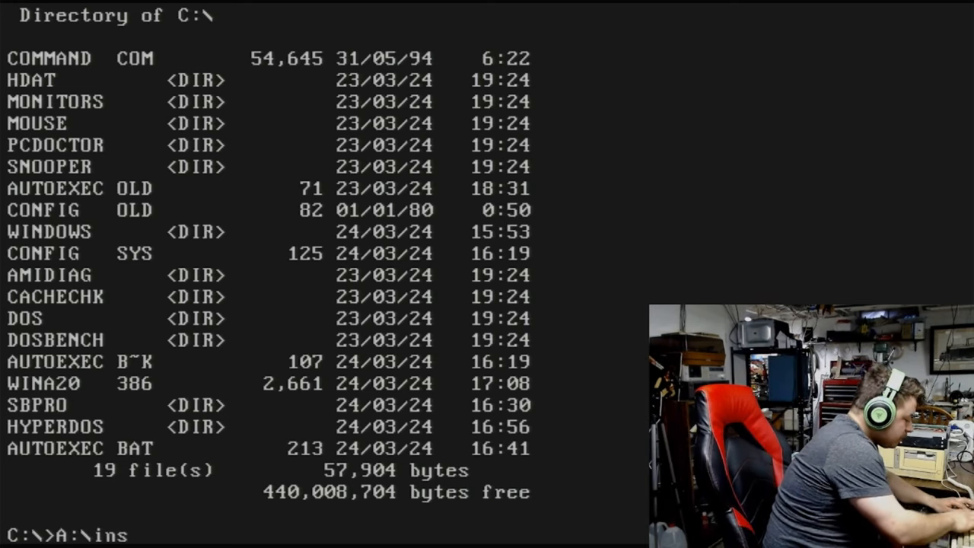
type("tall")
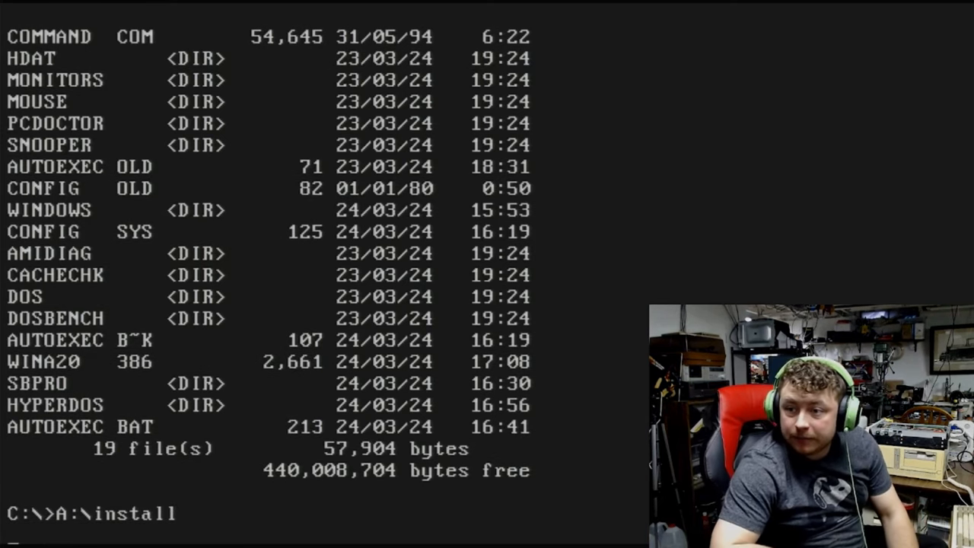
key("Return")
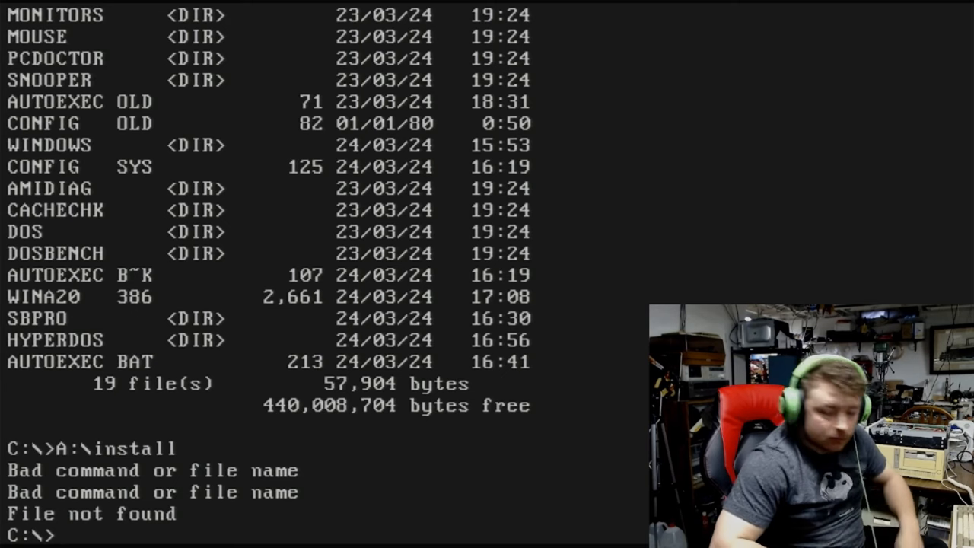
type("A:")
type("di")
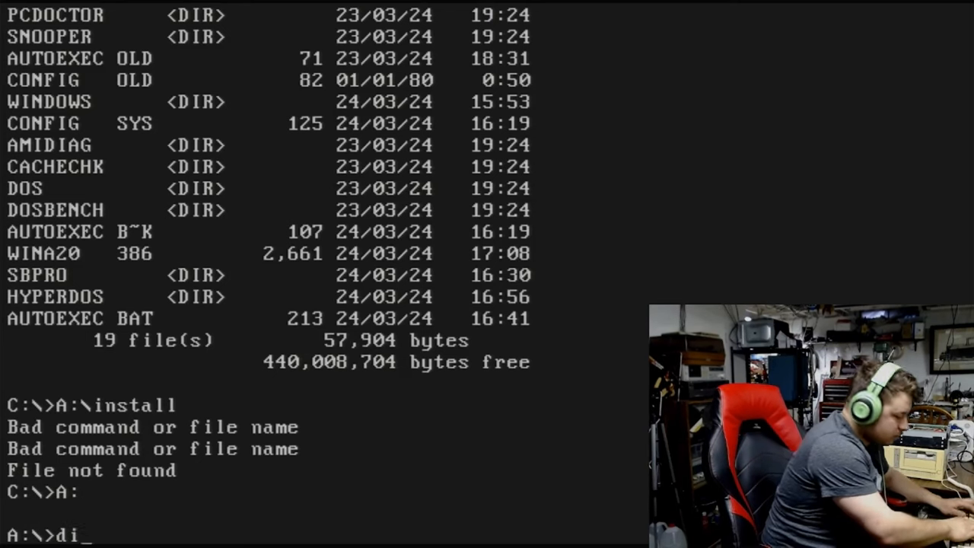
key("Return")
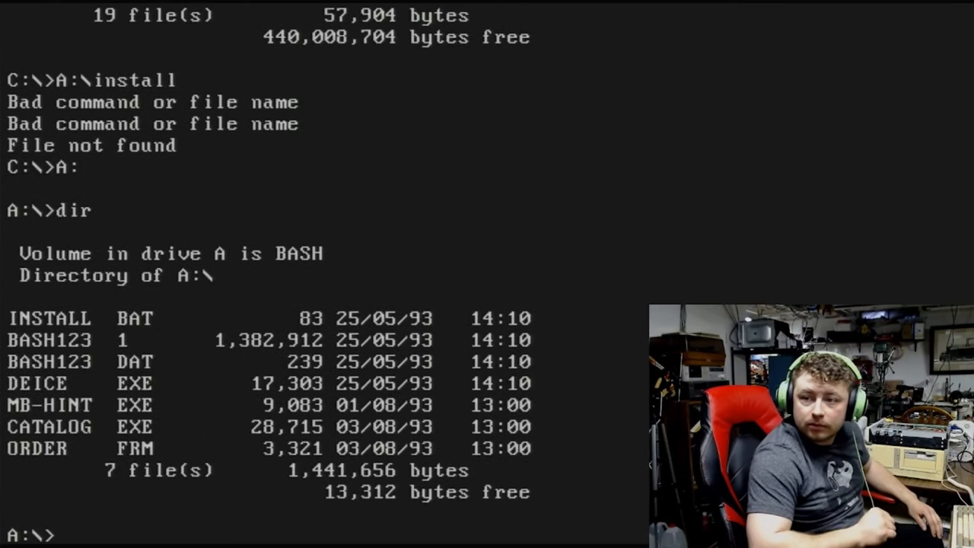
type("inst")
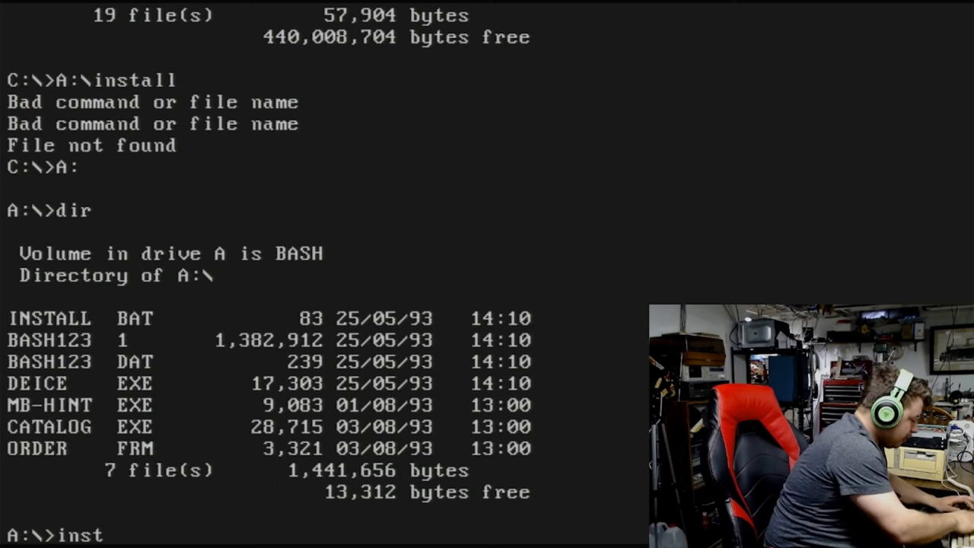
type("all")
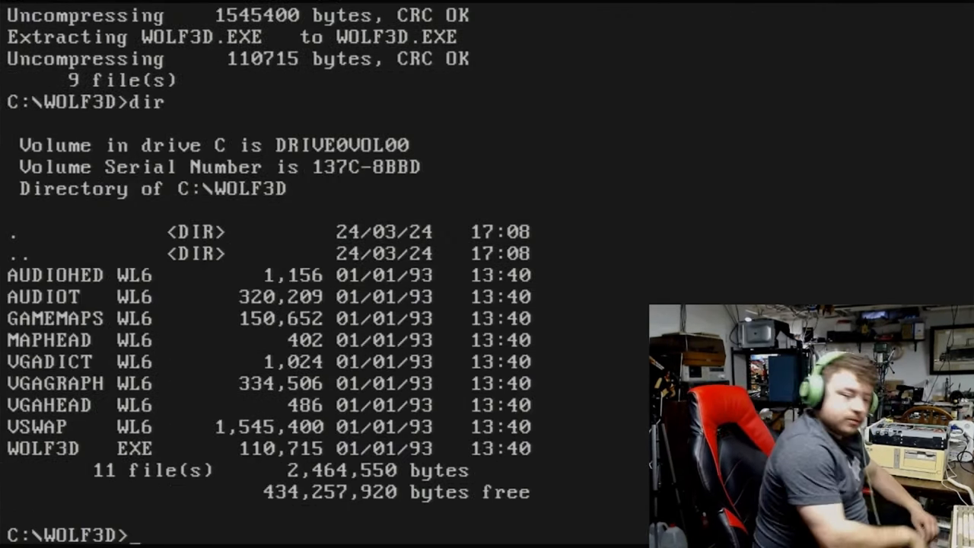
- Run WOLF3D to launch Wolfenstein 3D to its episode selection screen
type("wolf")
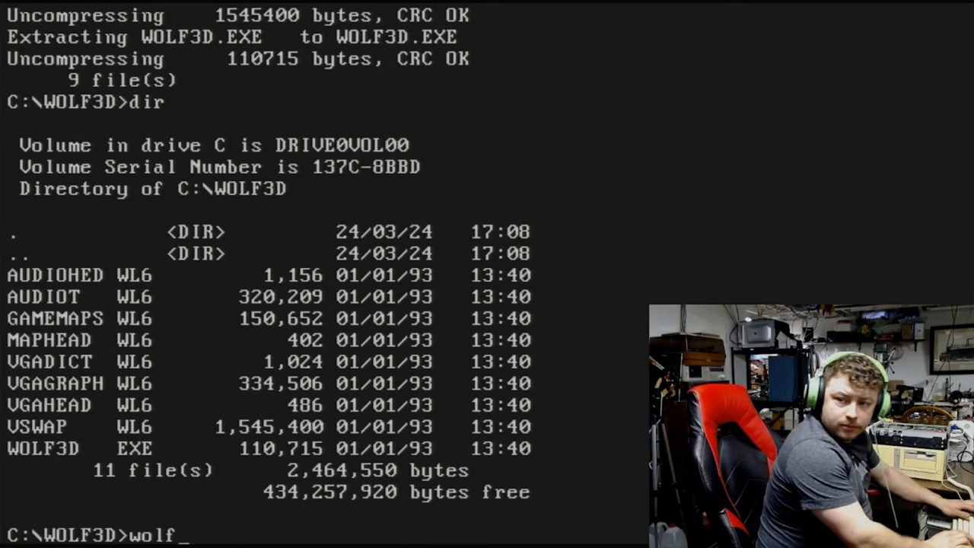
key("Return")
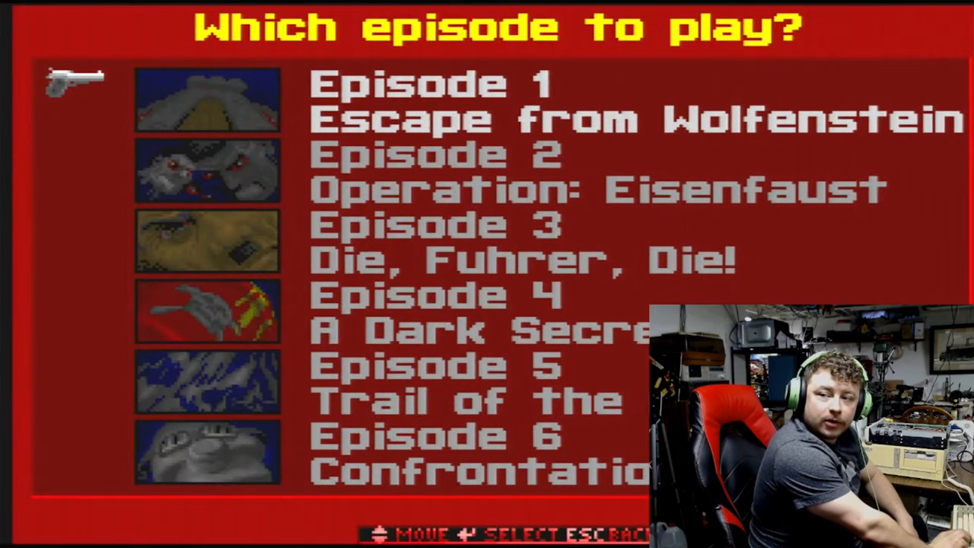
- Choose an episode, play through floor 1 into floor 2, then quit to DOS with Esc
key("down")
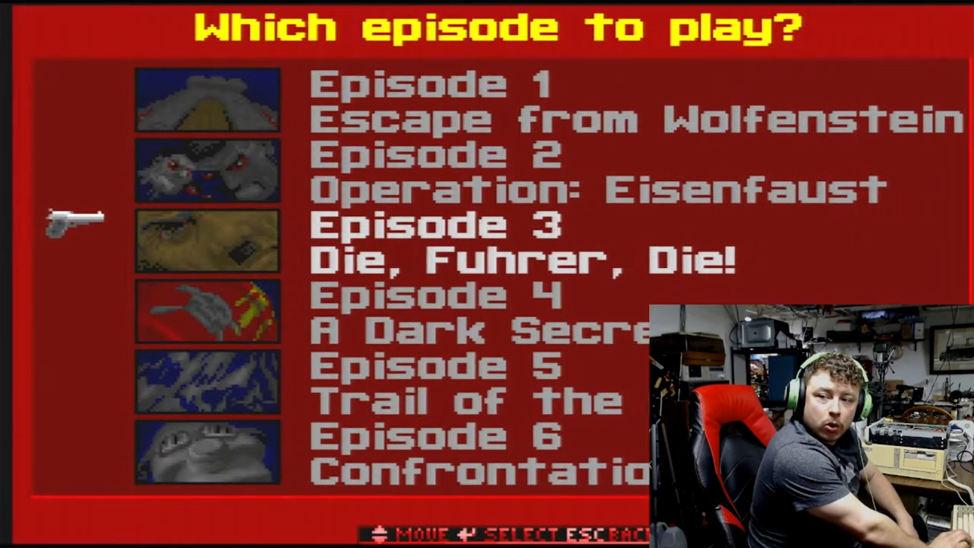
key("Return")
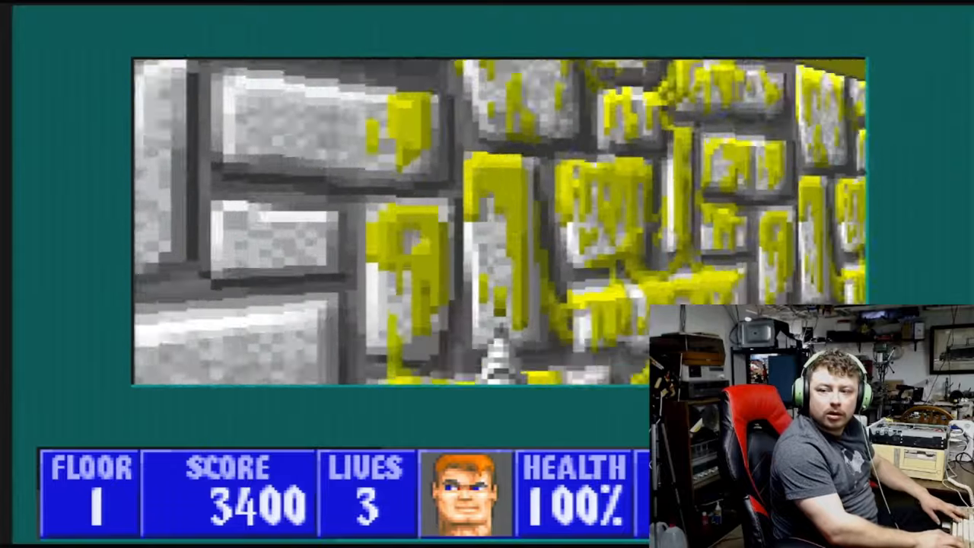
key("Left")
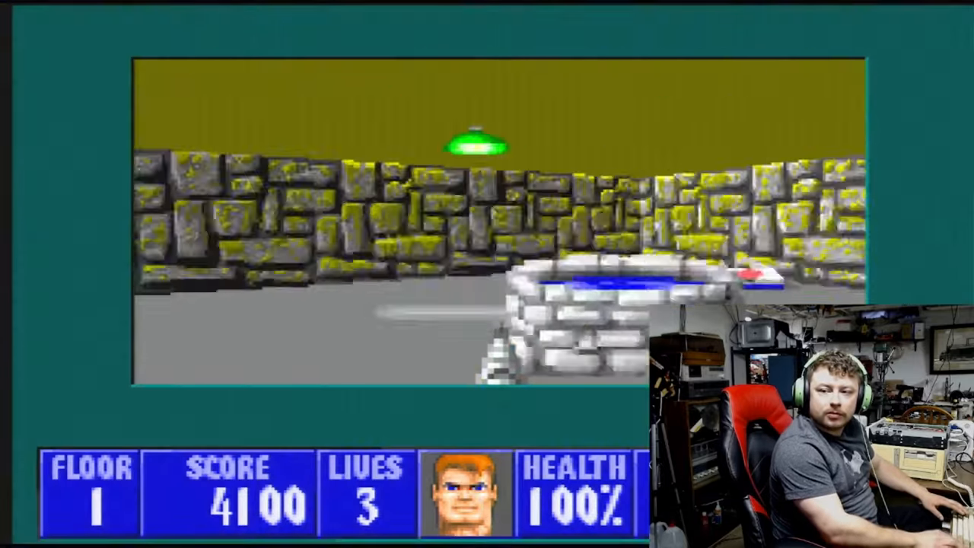
key("Right")
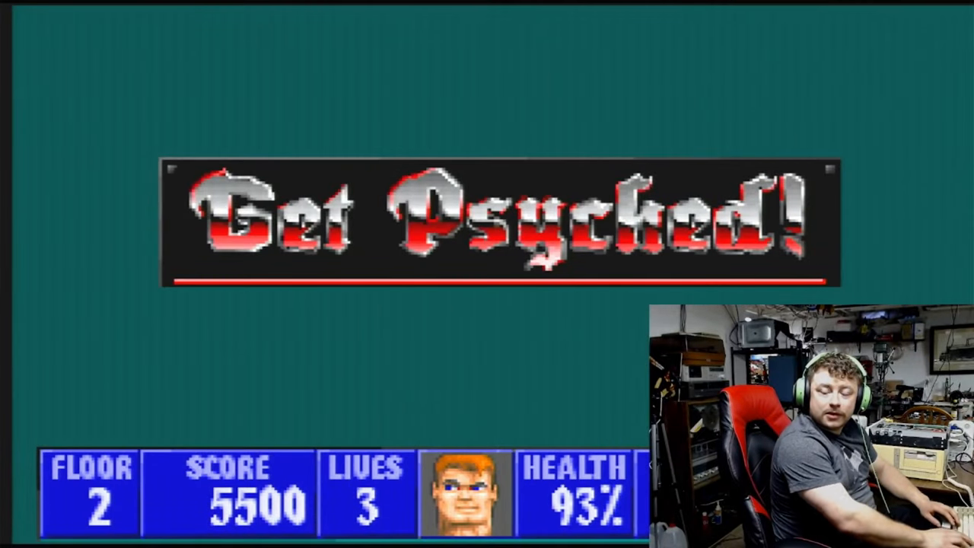
key("Escape")
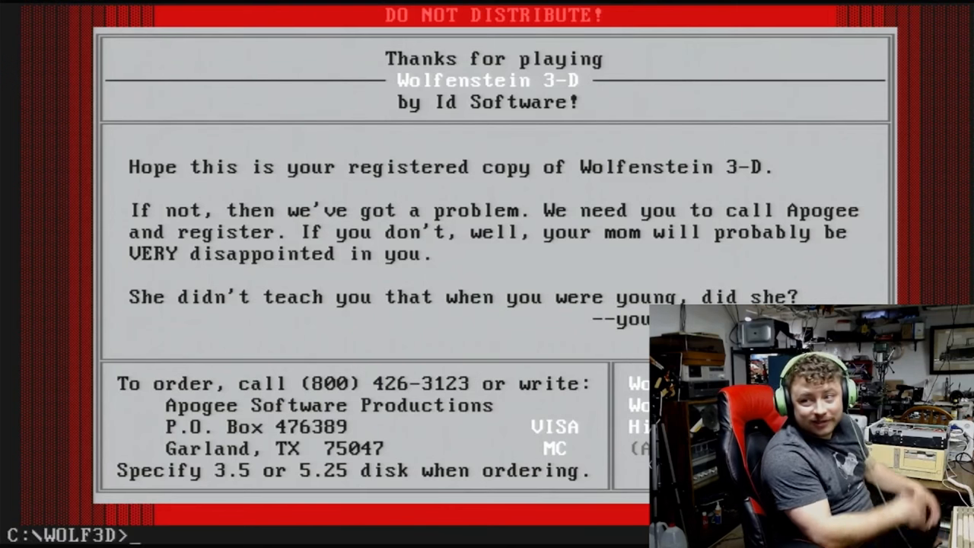
- Try launching the first Monster Bash episode with the bash1 command
type("cd\\")
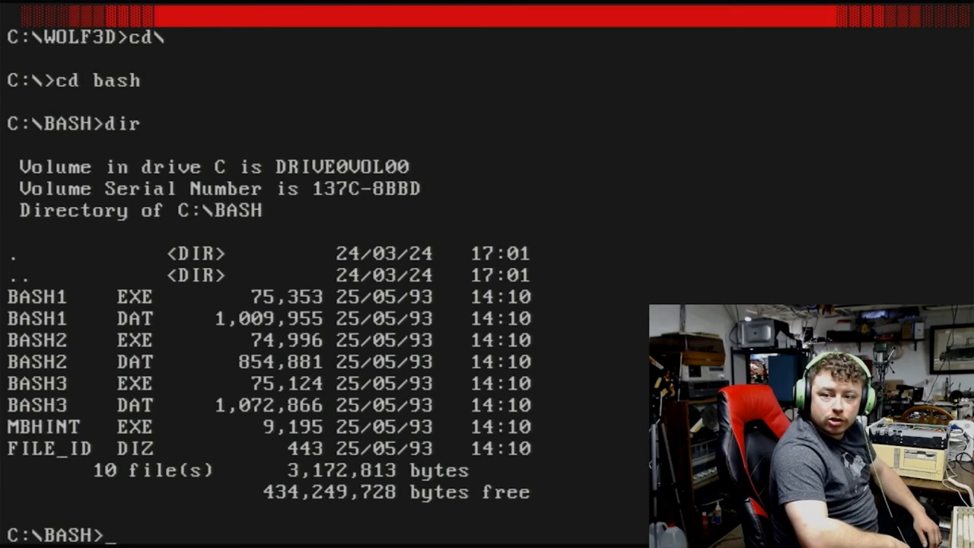
type("bash1")
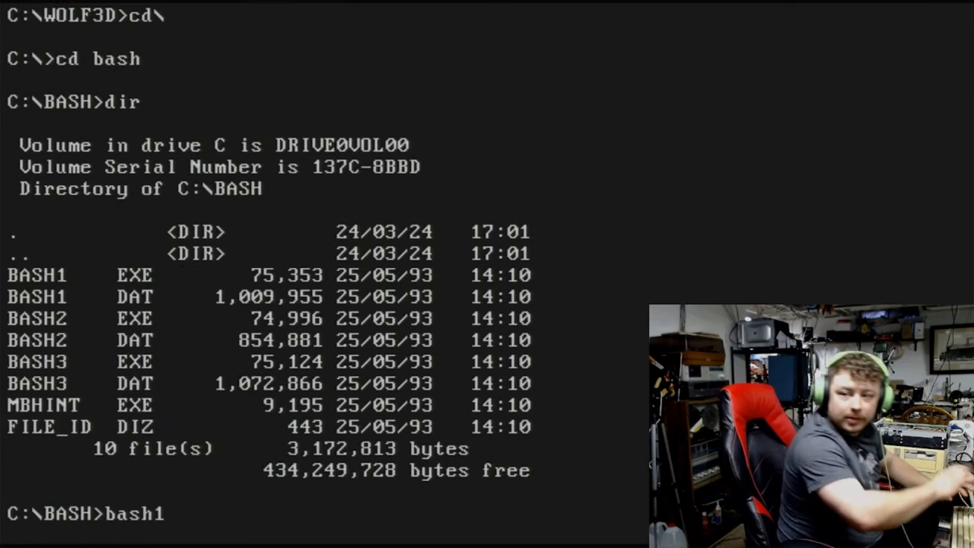
key("Return")
type("mem")
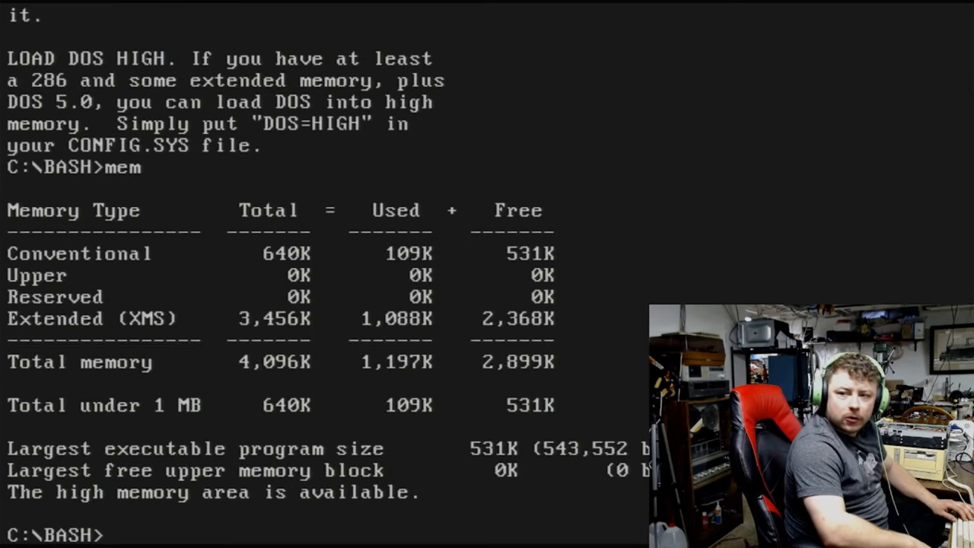
- Return to the C:\ root, mistakenly trying to cd into AUTOEXEC
type("cd\\")
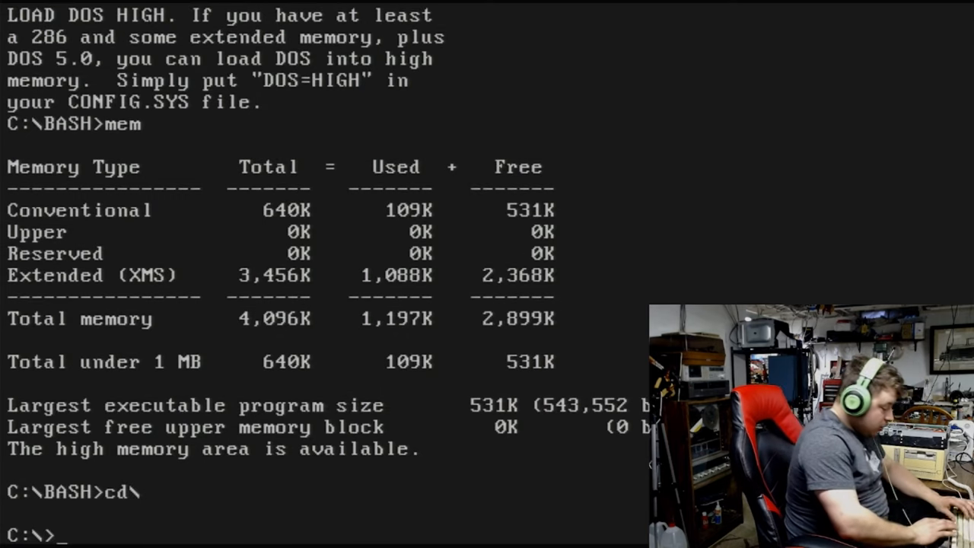
type("cd autoexec")
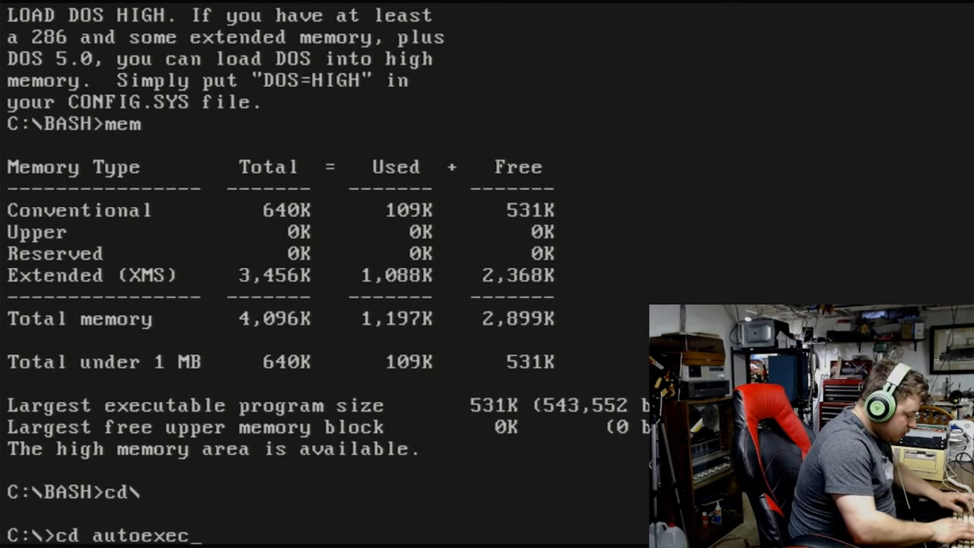
key("Return")
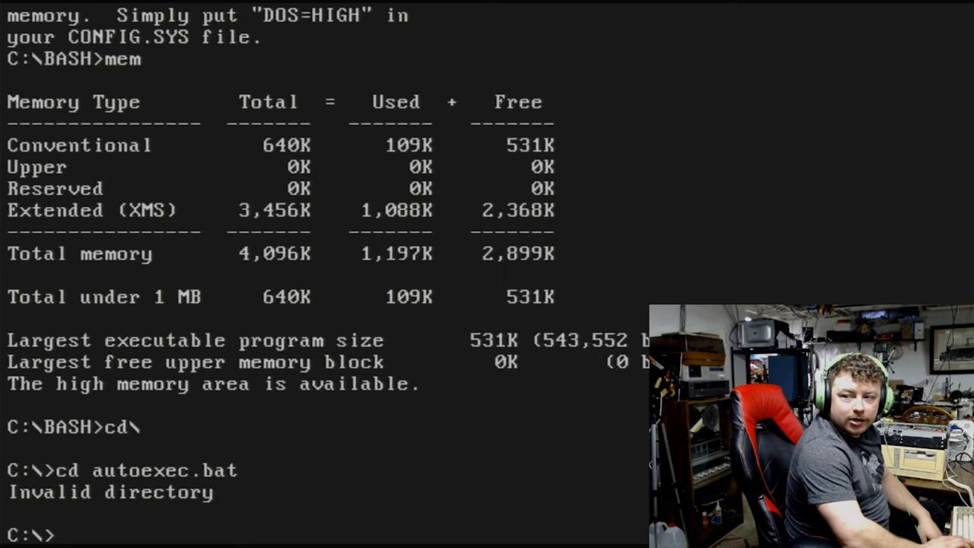
- Enter the edit autoexec.bat command at the C:\ prompt
type("ed")
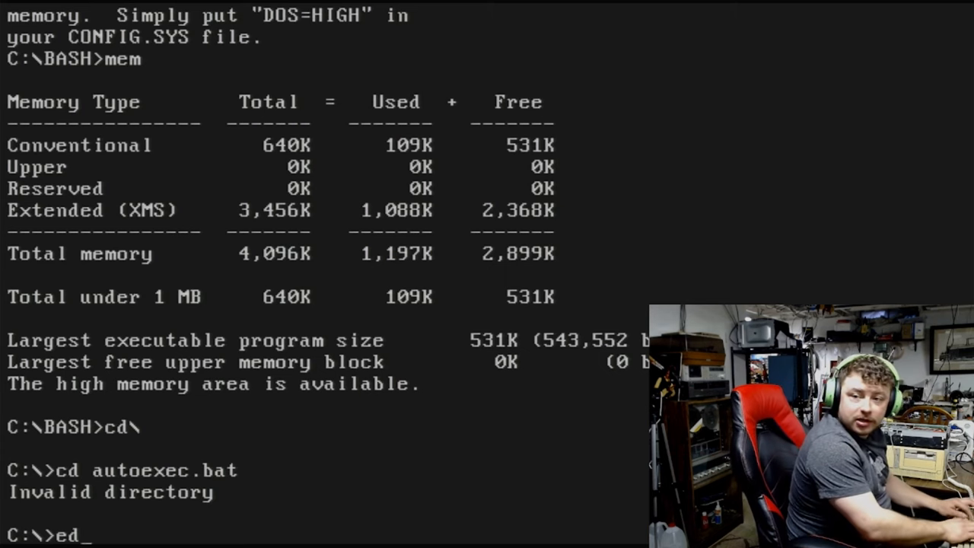
type("dit autoe")
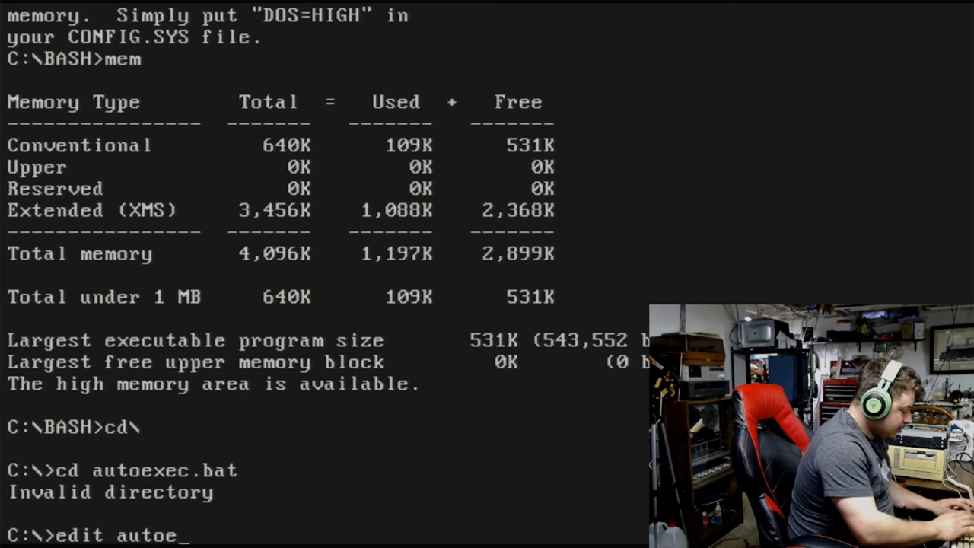
type("c.bat")
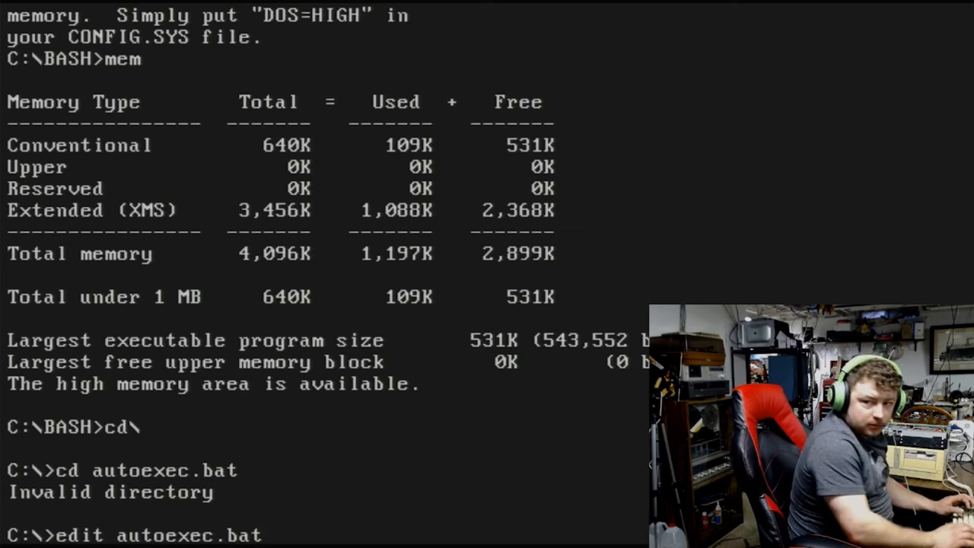
- Load CONFIG.SYS in MS-DOS Editor instead of AUTOEXEC.BAT, without saving the latter
key("Return")
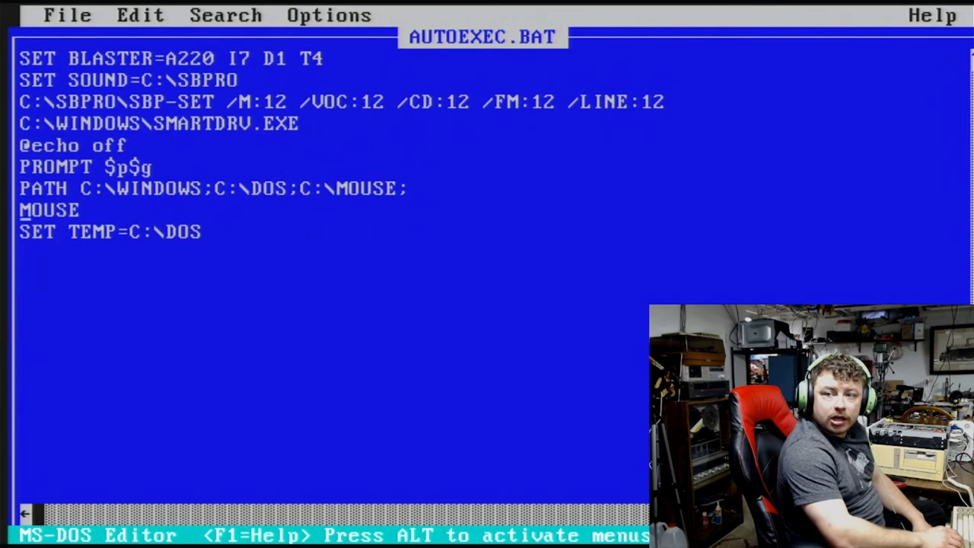
left_click(67, 14)
type("con")
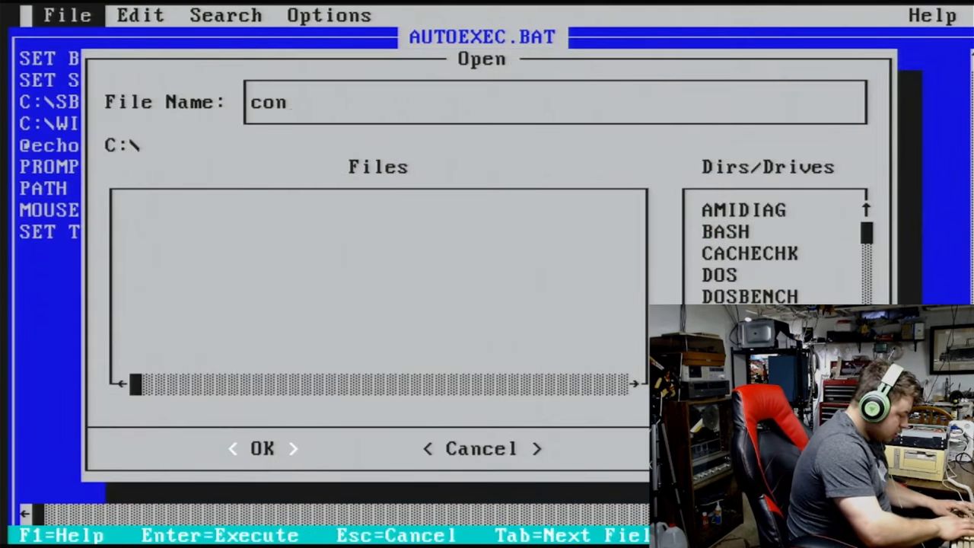
key("Return")
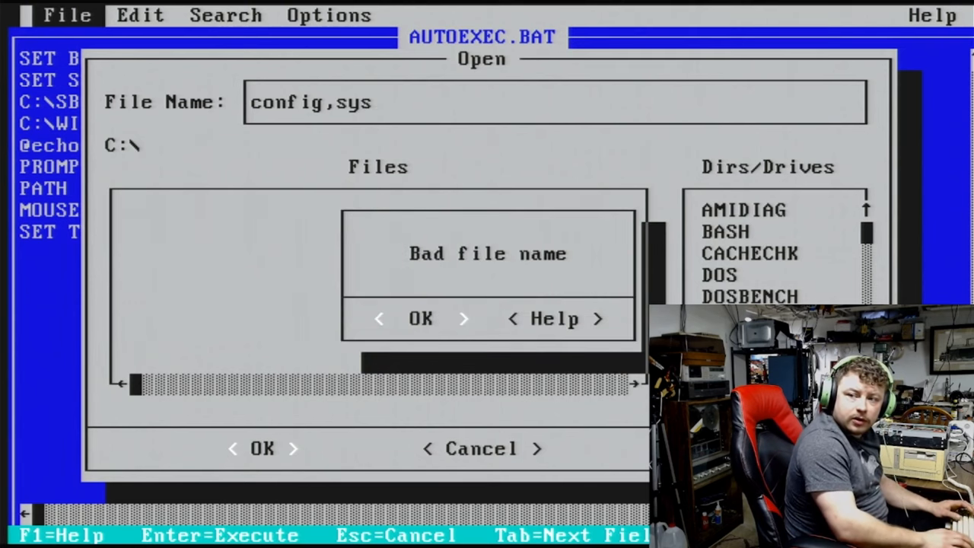
left_click(420, 318)
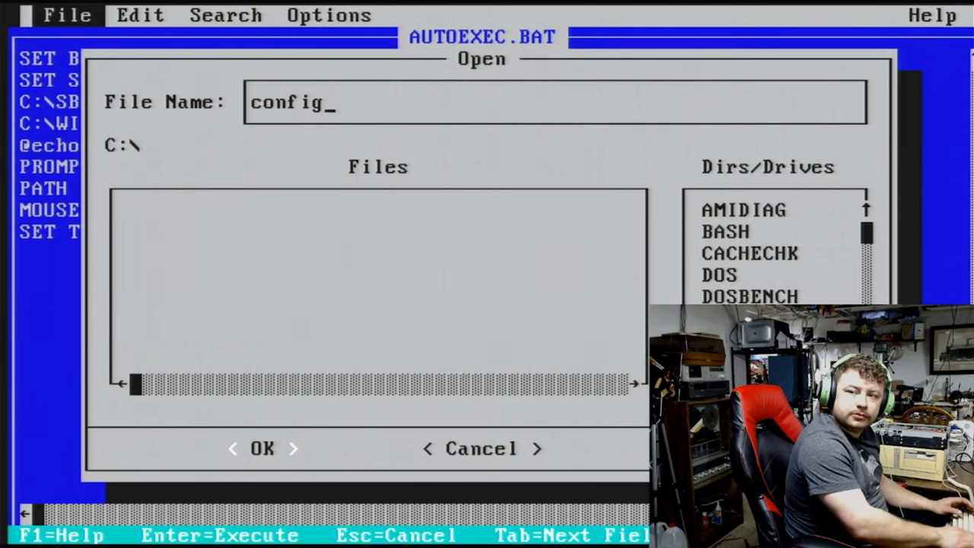
left_click(262, 448)
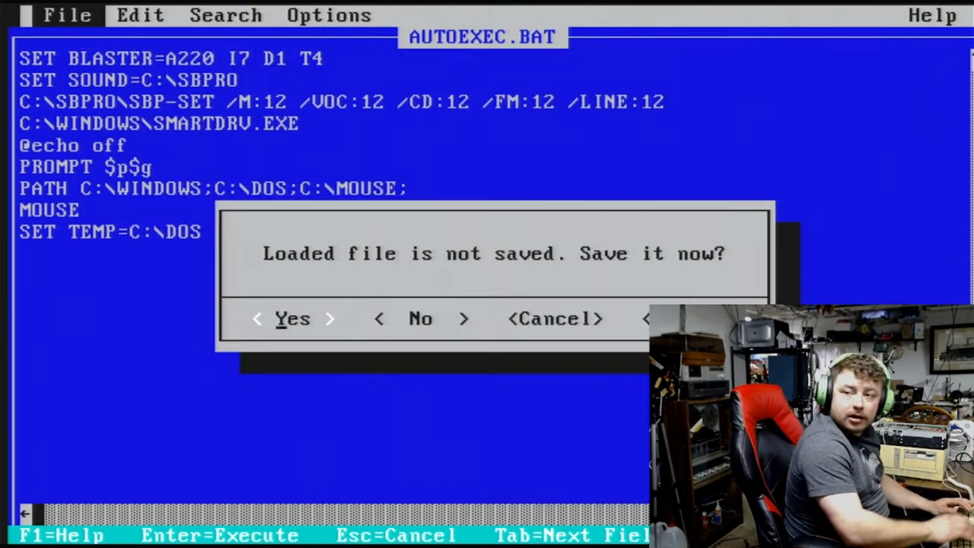
left_click(420, 318)
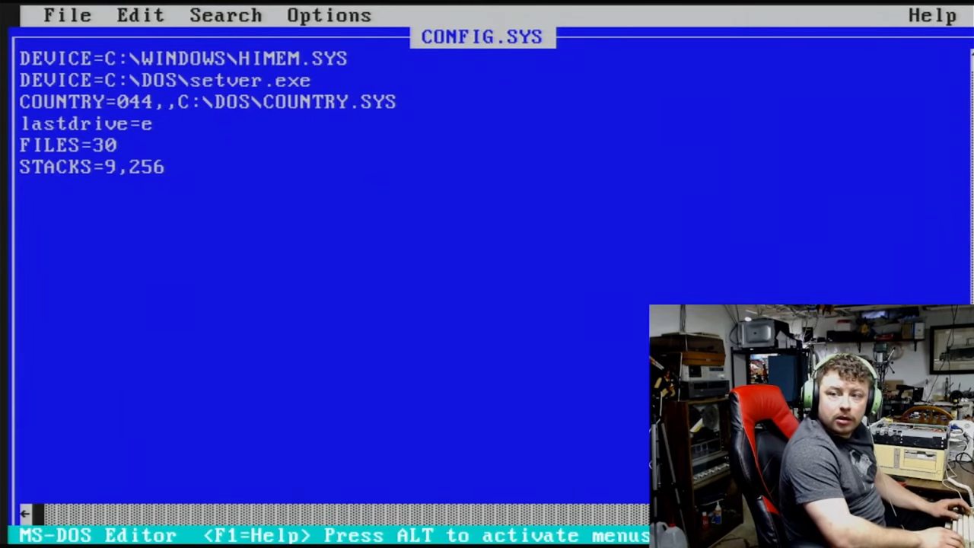
- Add a DOS=HIGH,UMB line below the STACKS line in CONFIG.SYS
type("DOS")
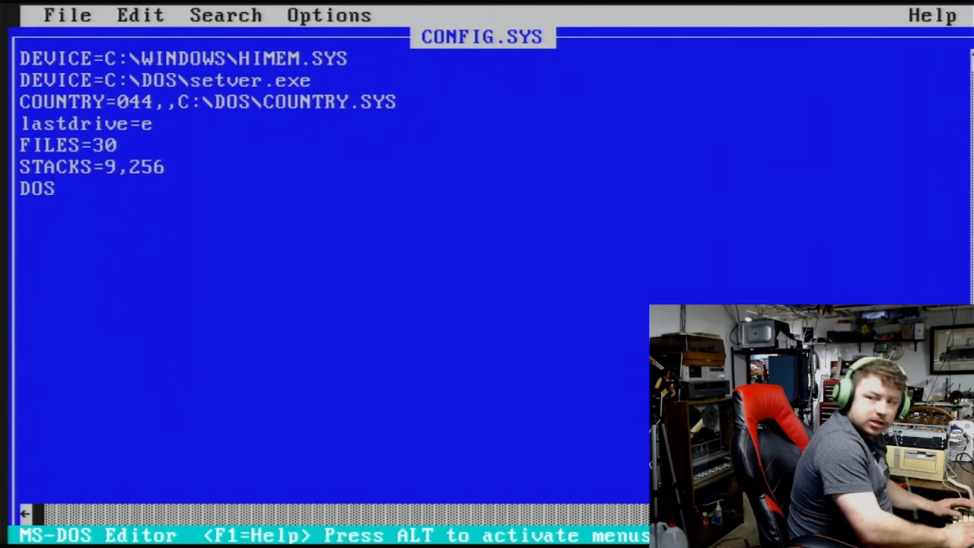
type("=HIGH")
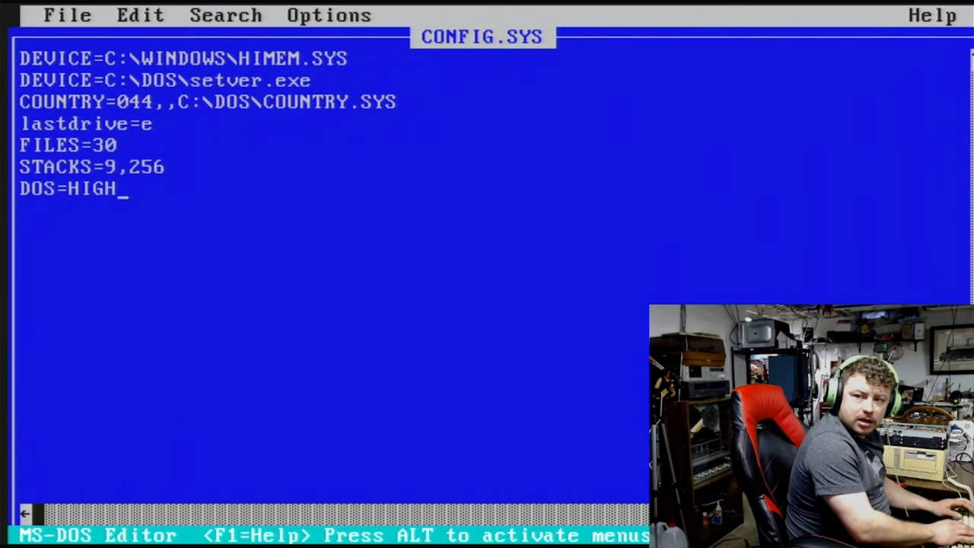
type(",UMB")
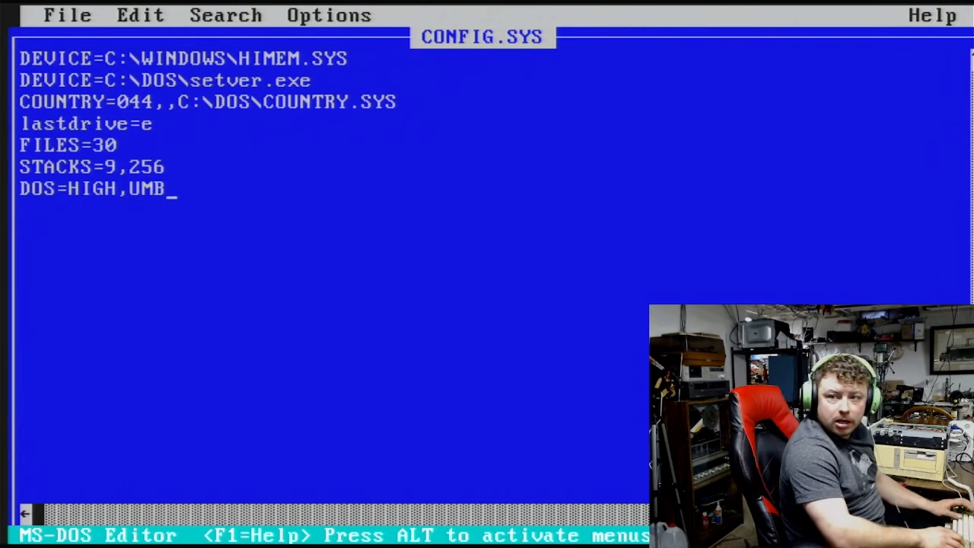
left_click(67, 15)
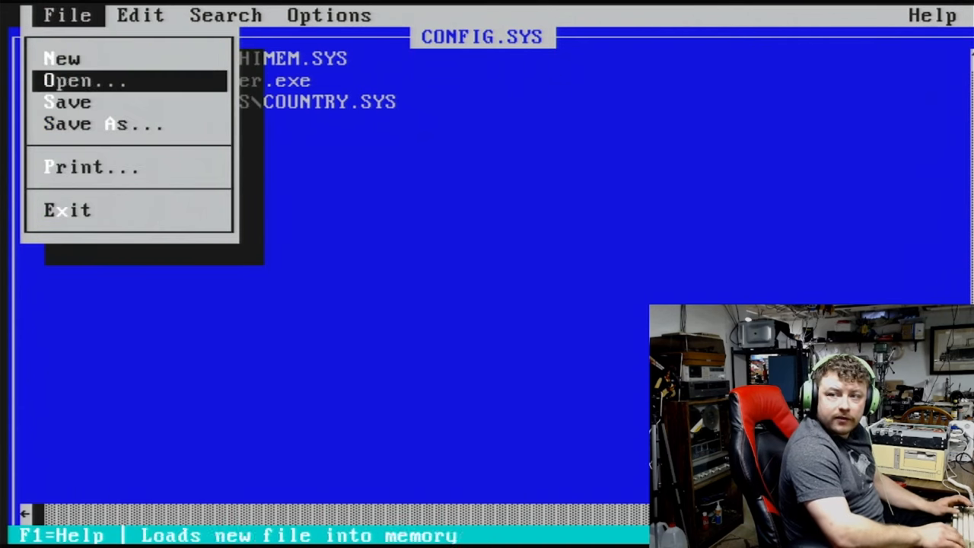
- Save the CONFIG.SYS changes from the File menu
left_click(67, 210)
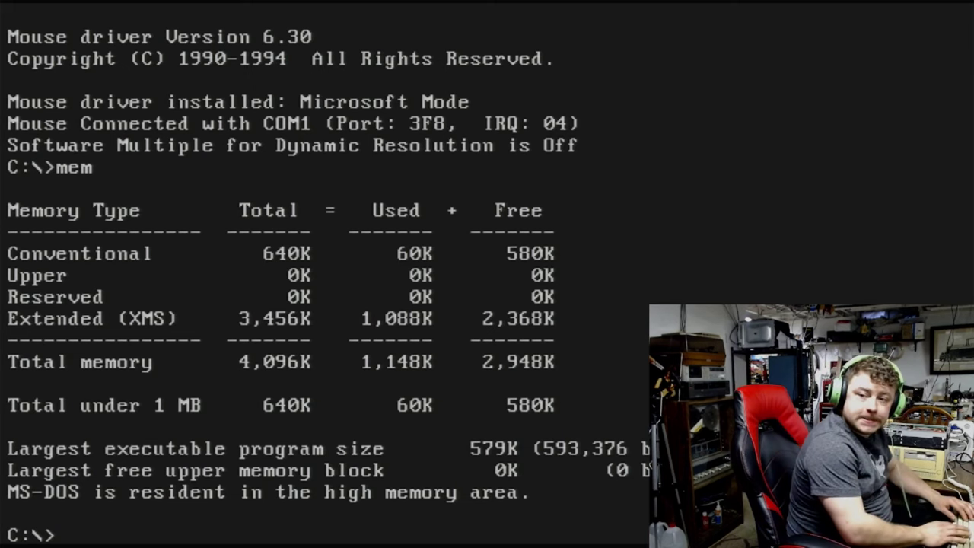
type("cd")
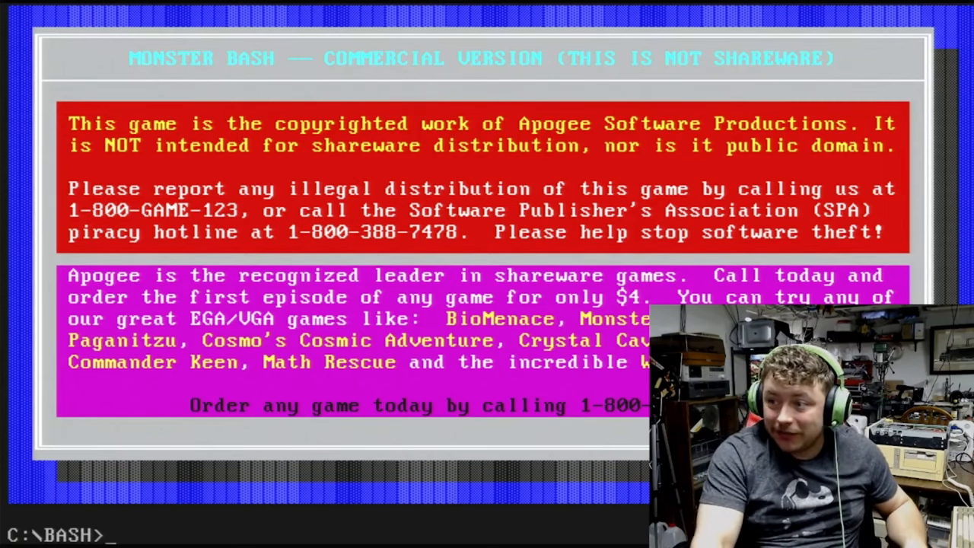
- Start a cd command at the C:\BASH prompt after quitting Monster Bash
type("cd")
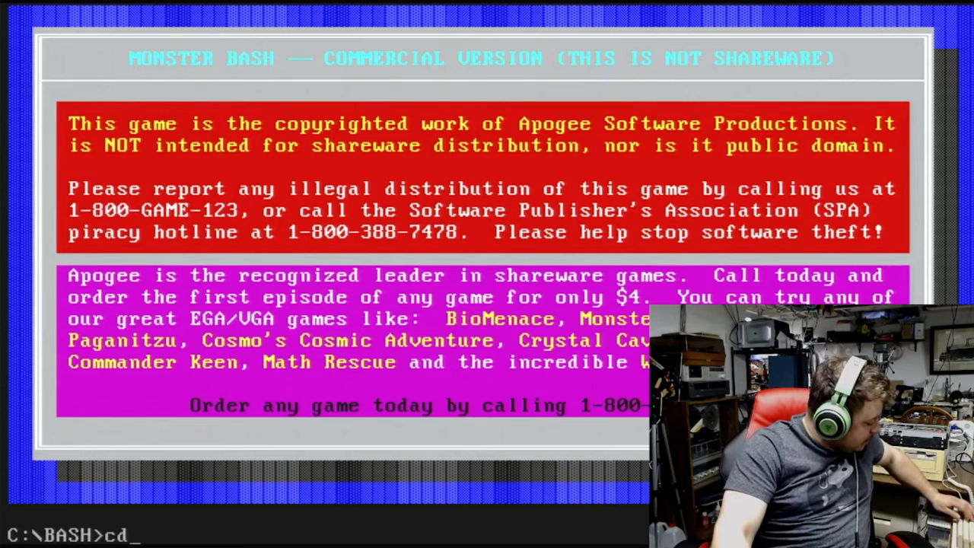